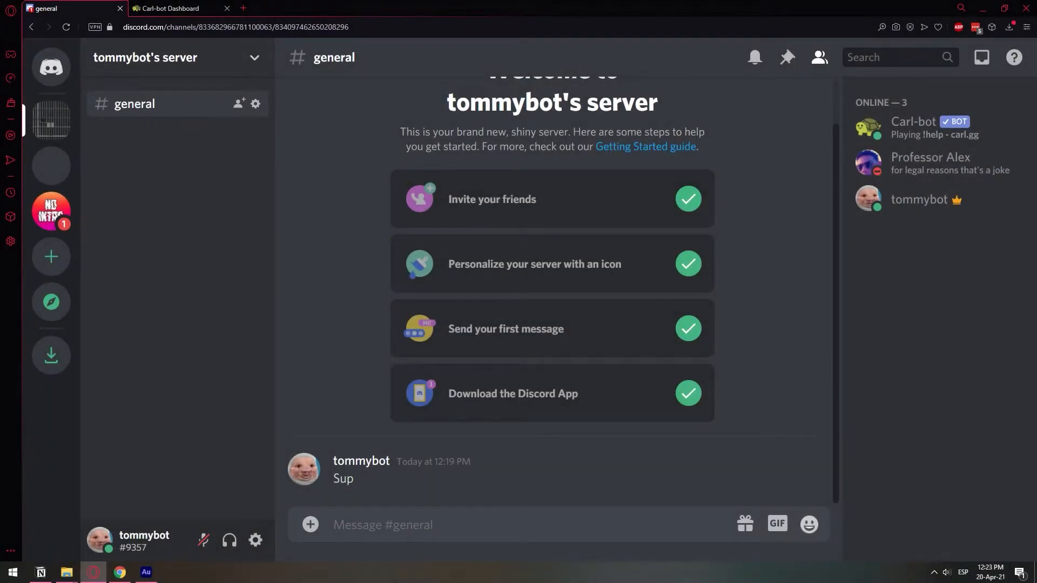
mouse_move(916, 128)
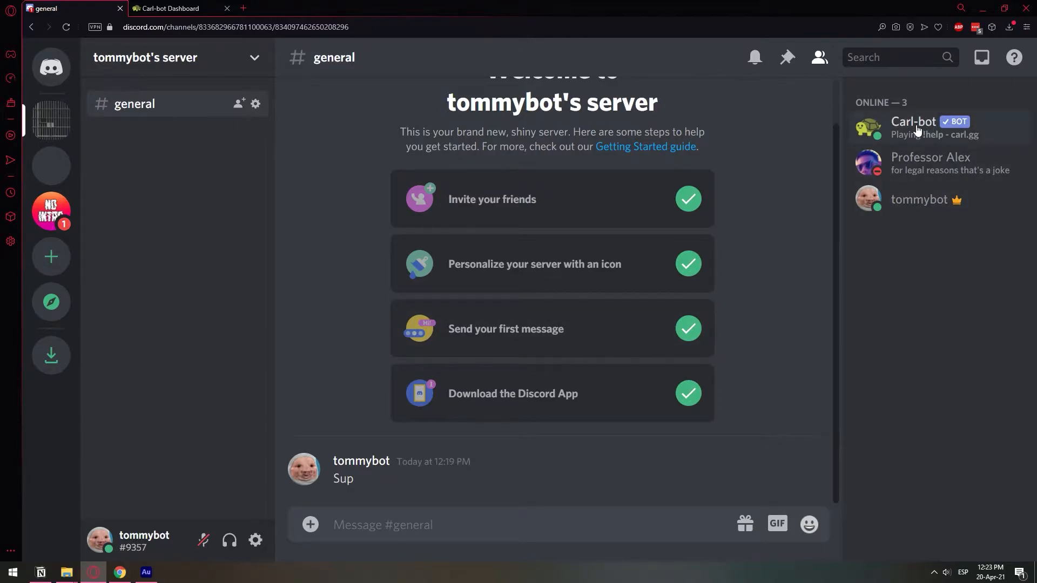
Step: Switch to the Carl-bot Dashboard tab, reset the page zoom, and log in with Discord
left_click(169, 8)
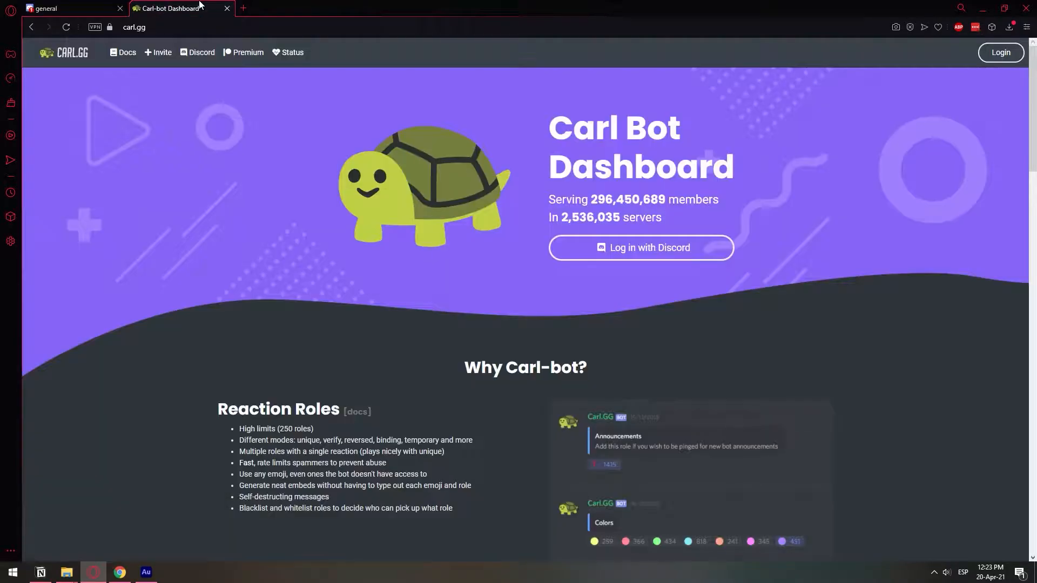
mouse_move(516, 177)
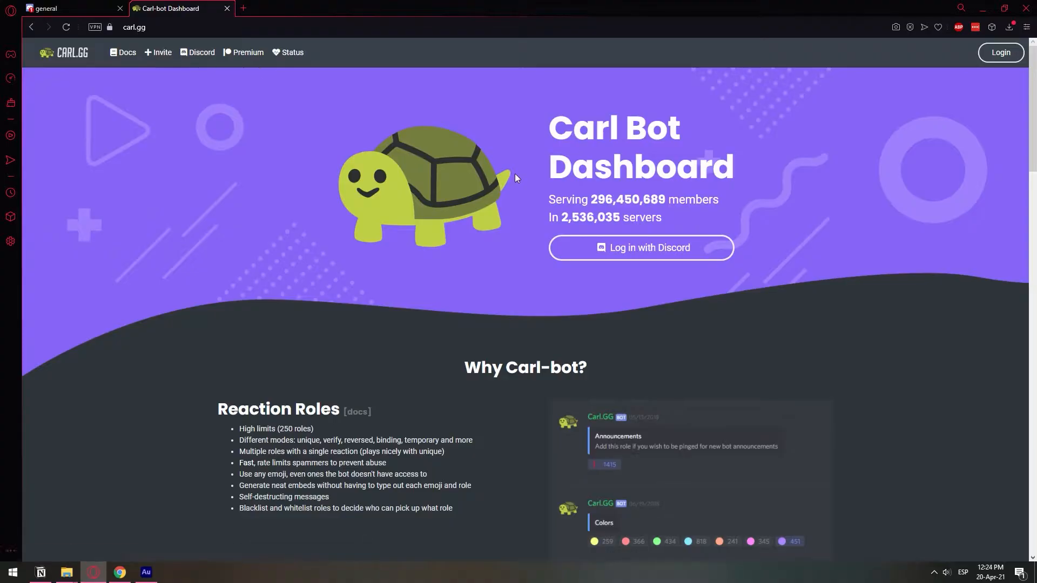
mouse_move(522, 162)
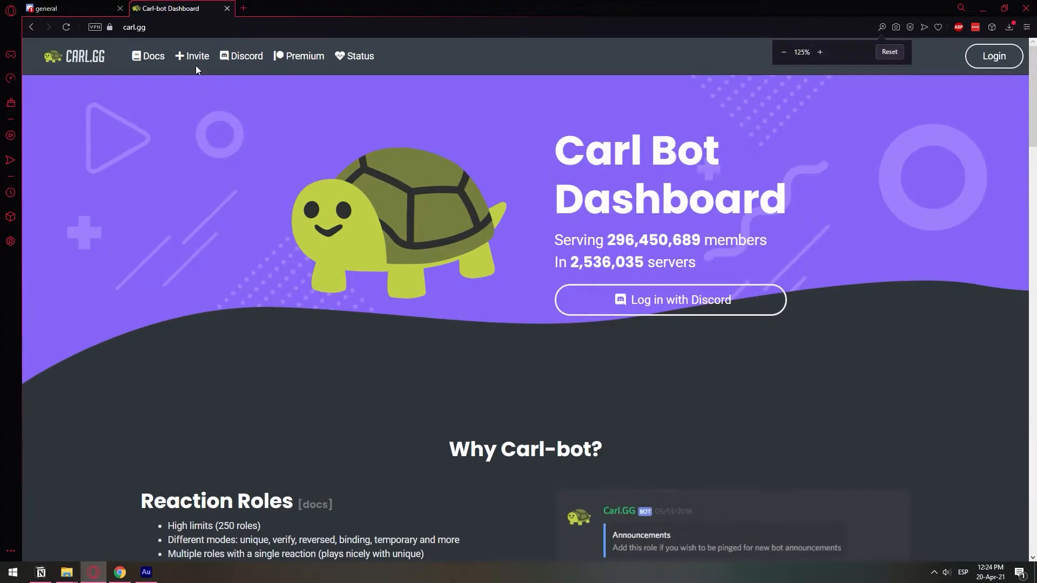
left_click(783, 52)
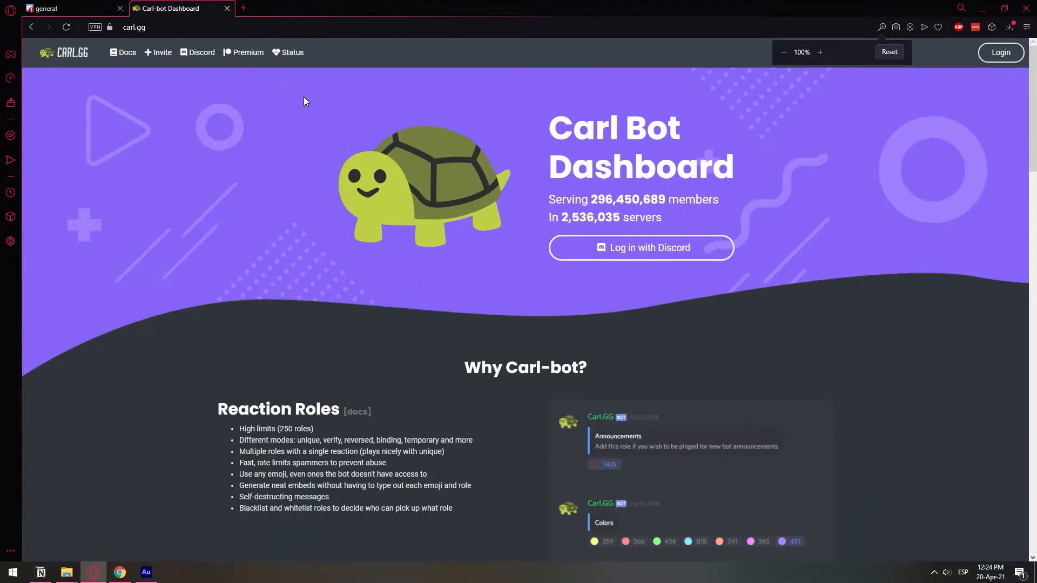
mouse_move(640, 247)
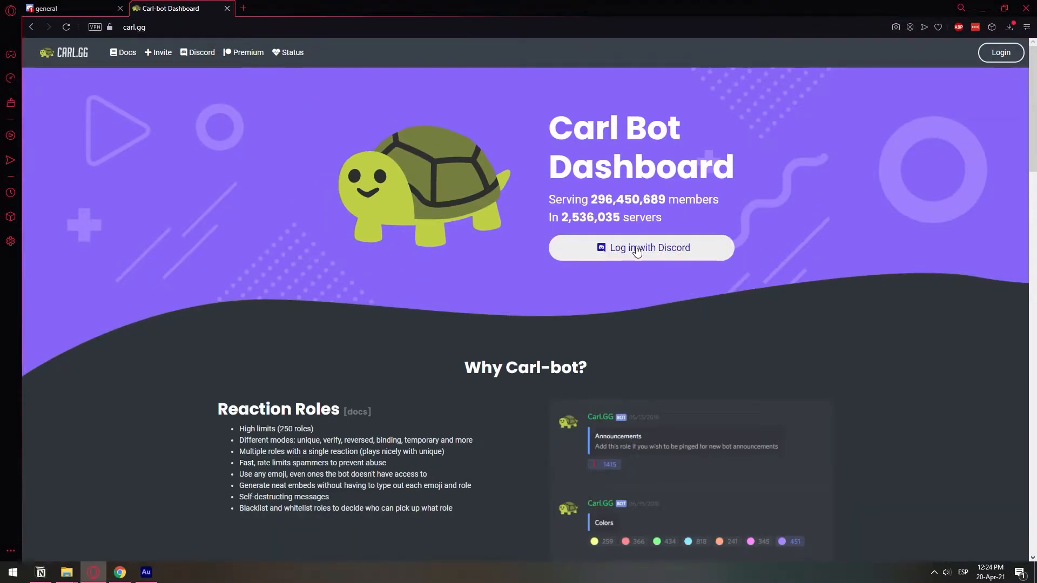
left_click(639, 248)
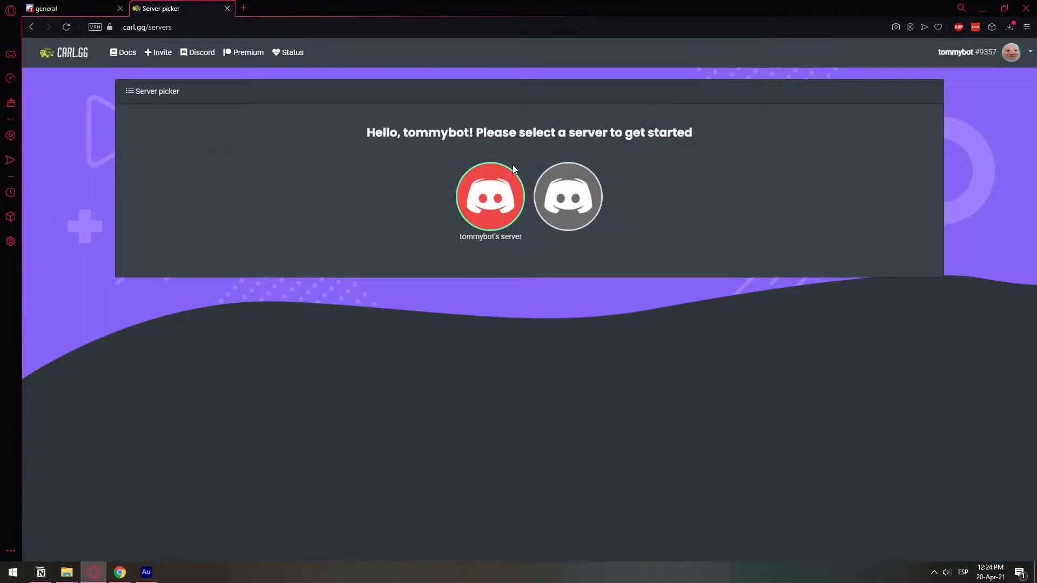
mouse_move(502, 203)
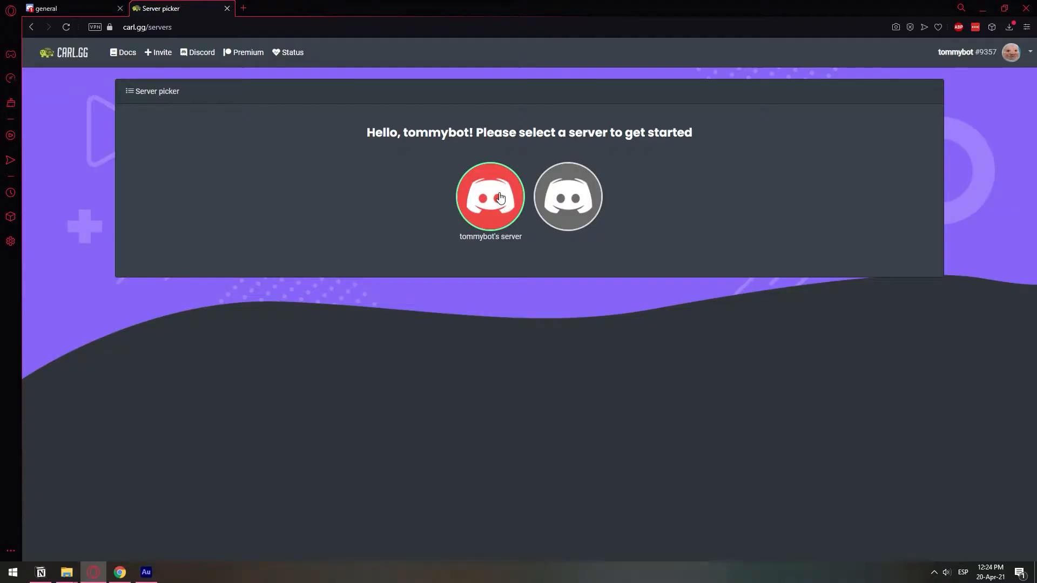
Step: Pick tommybot's server, open Starboard settings, and focus the 'starboard' channel name field
left_click(490, 197)
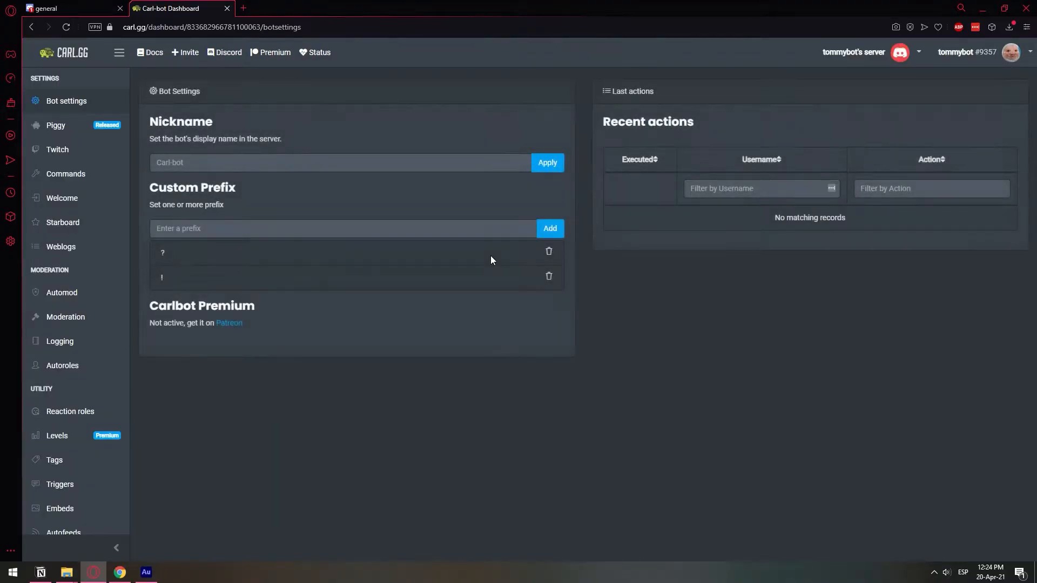
mouse_move(109, 89)
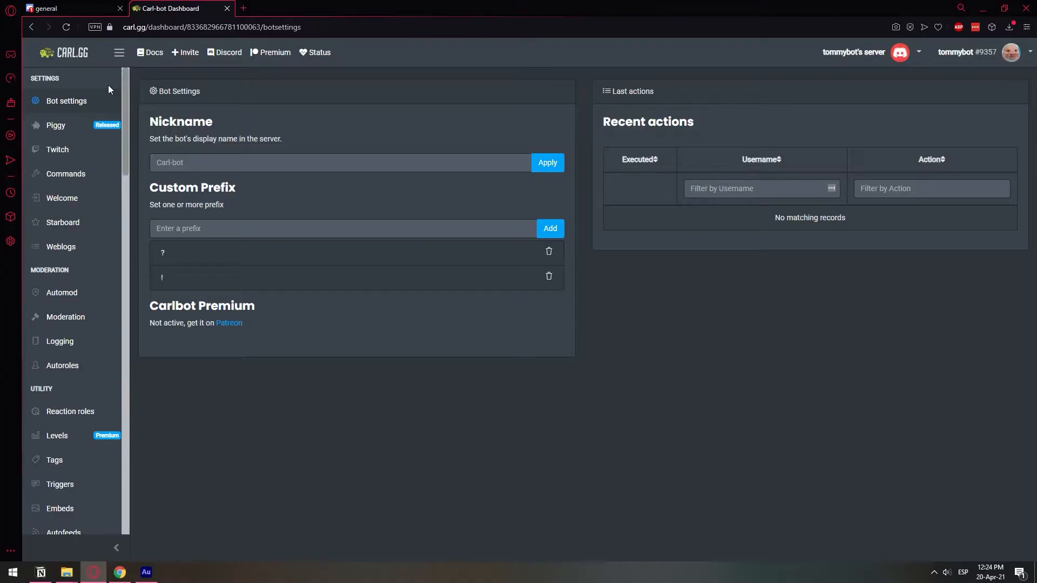
mouse_move(63, 222)
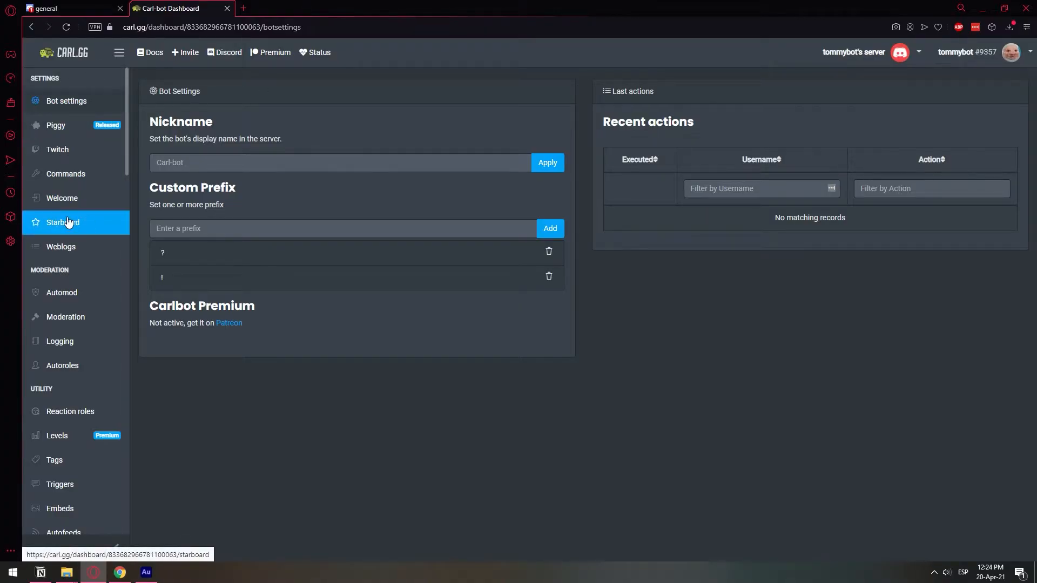
left_click(63, 222)
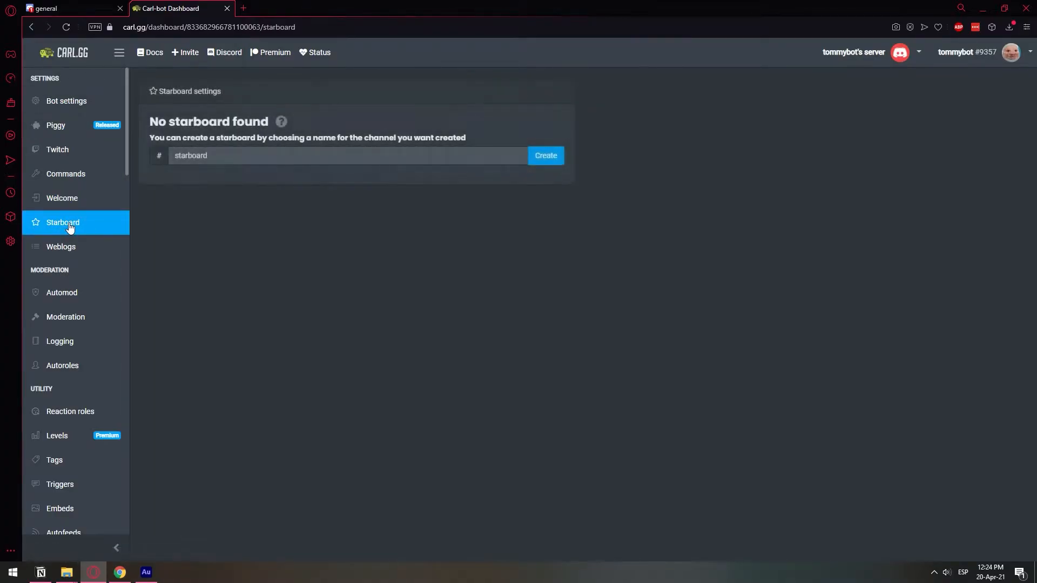
mouse_move(223, 150)
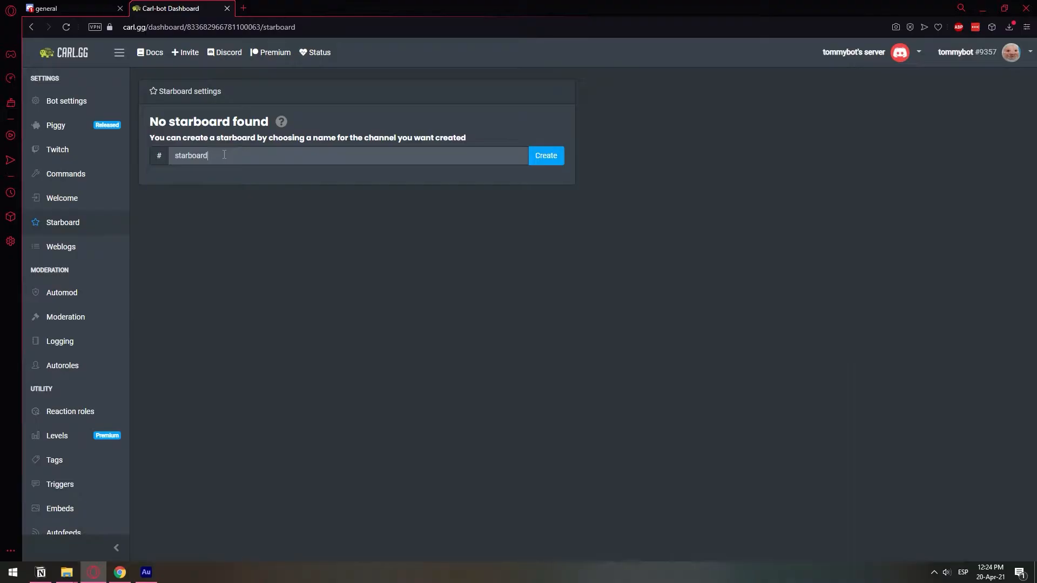
left_click(348, 155)
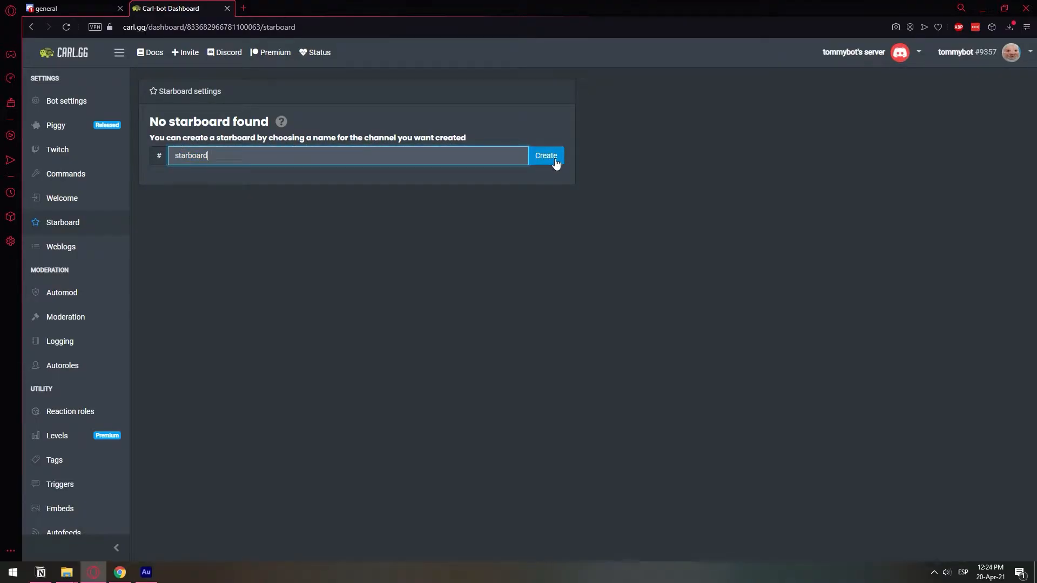
Step: Create the 'starboard' channel and change the Star limit value from 3 to 2
left_click(546, 155)
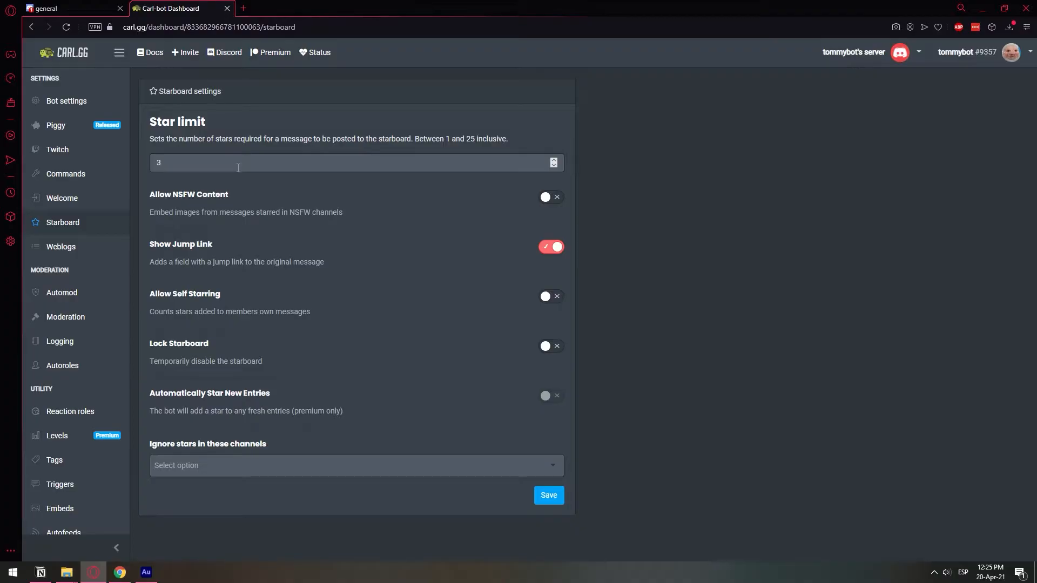
left_click(264, 163)
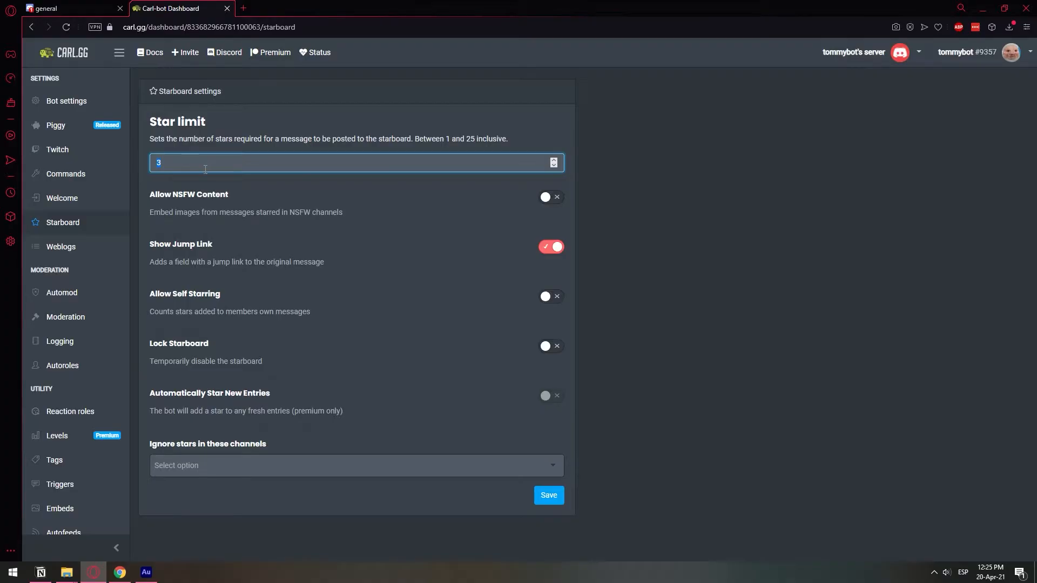
mouse_move(203, 223)
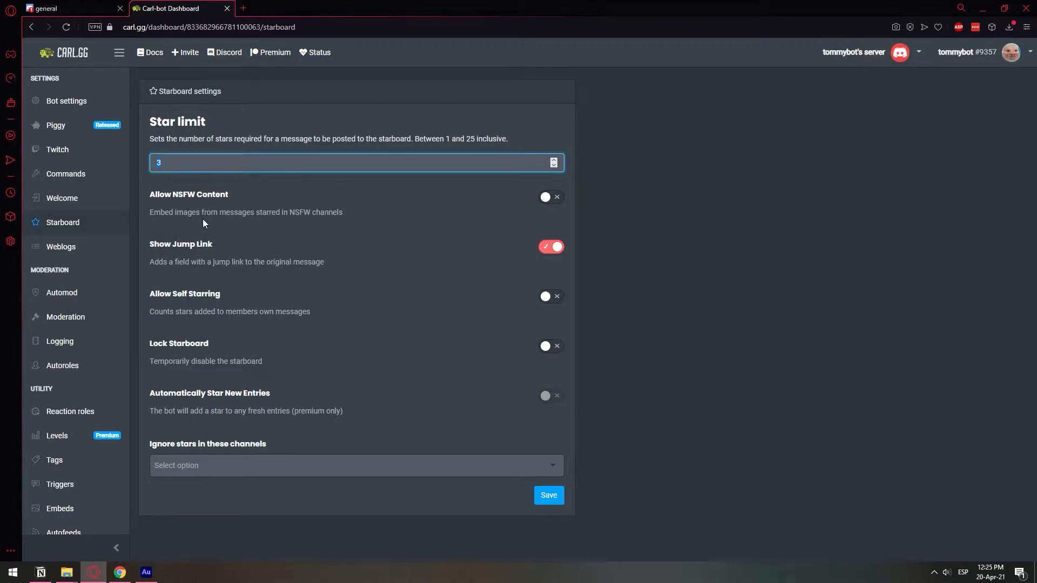
mouse_move(239, 167)
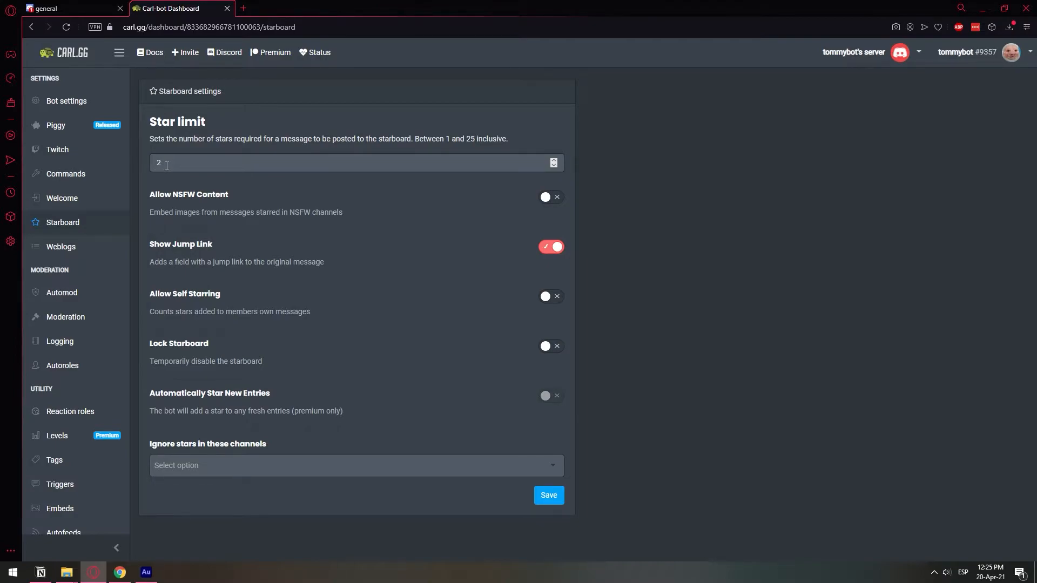
mouse_move(516, 199)
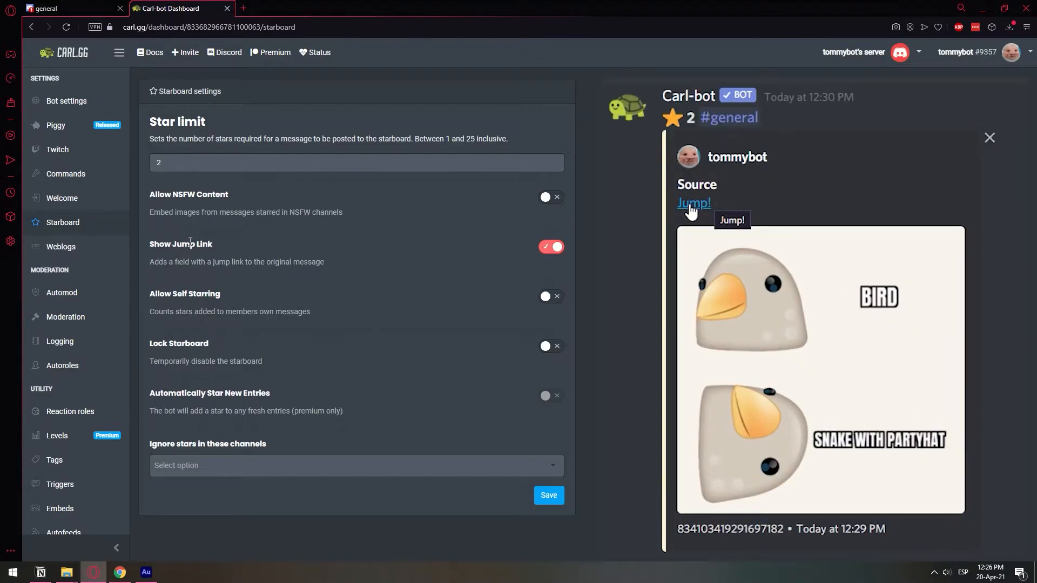
left_click(988, 138)
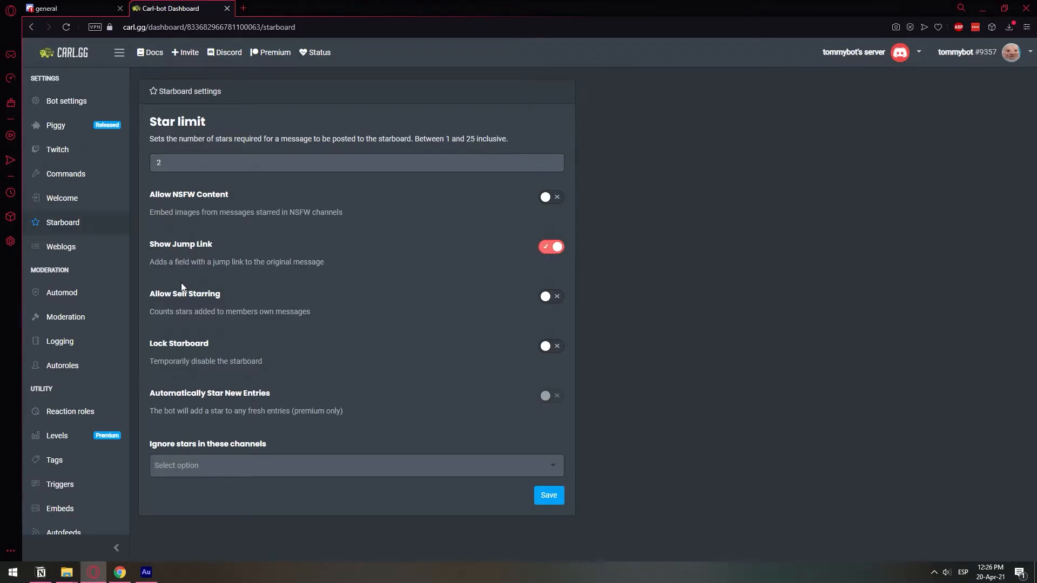
mouse_move(176, 307)
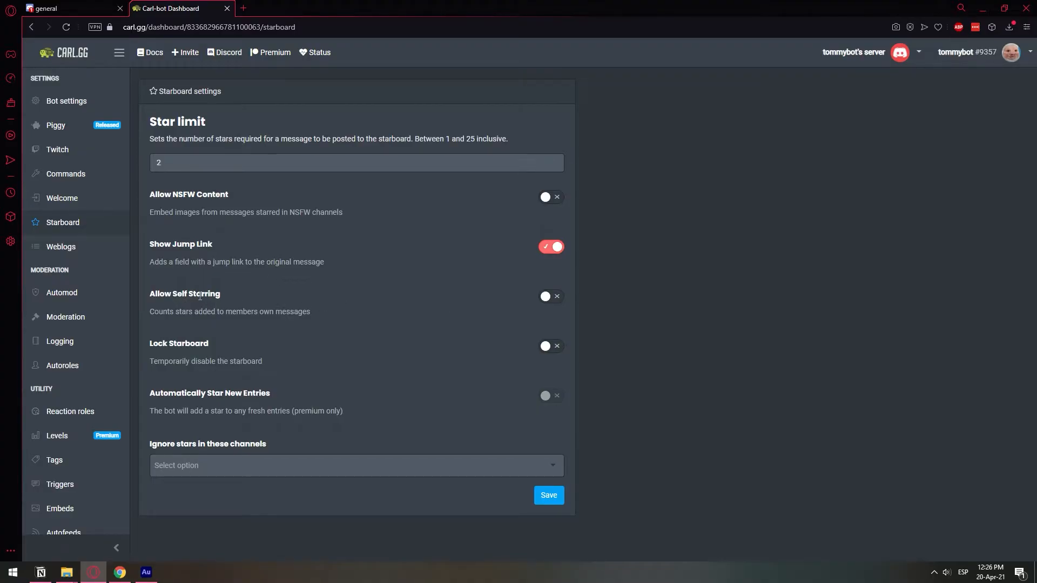
mouse_move(555, 303)
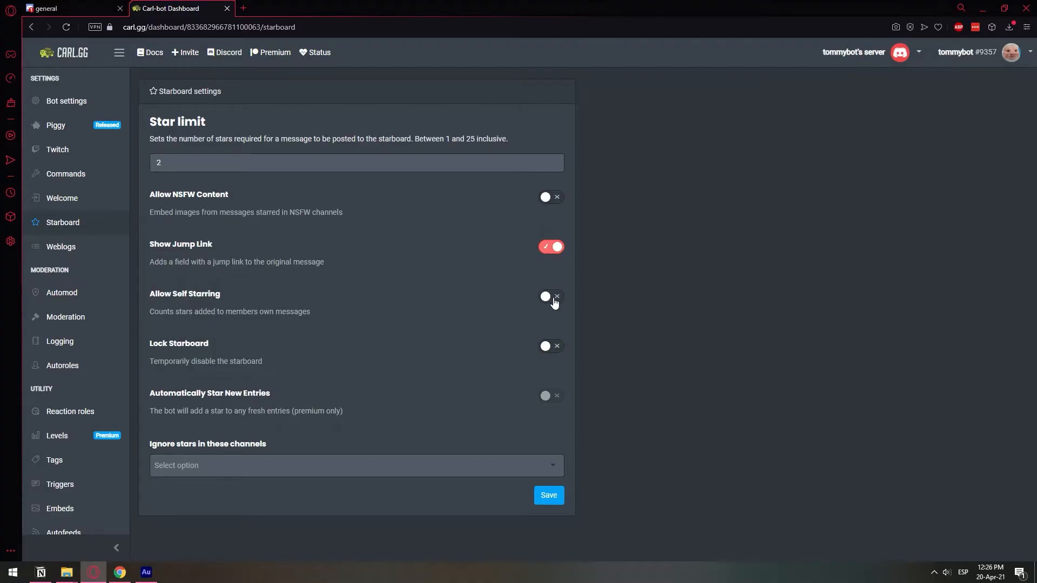
left_click(551, 296)
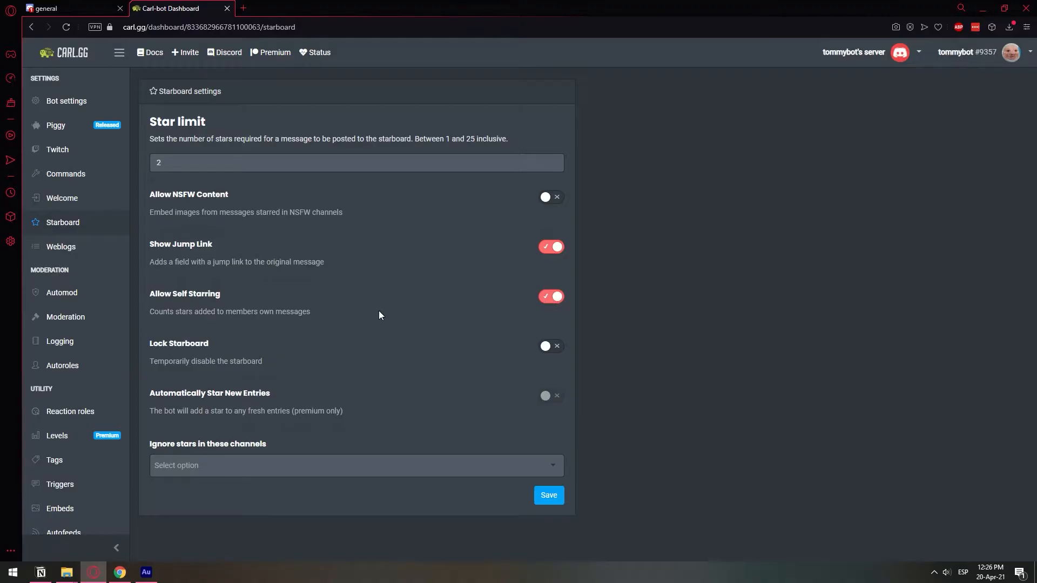
mouse_move(377, 321)
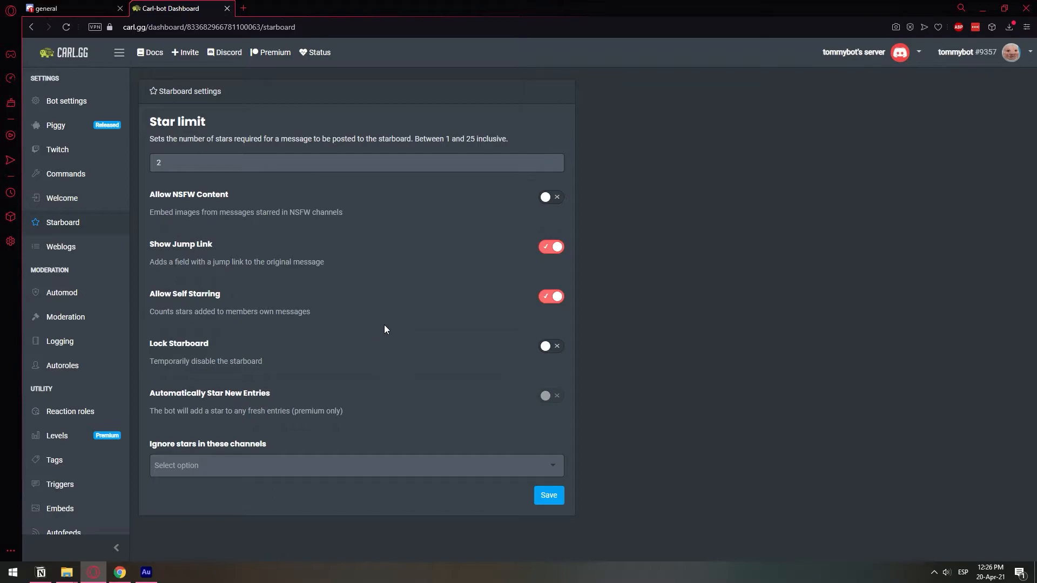
mouse_move(374, 289)
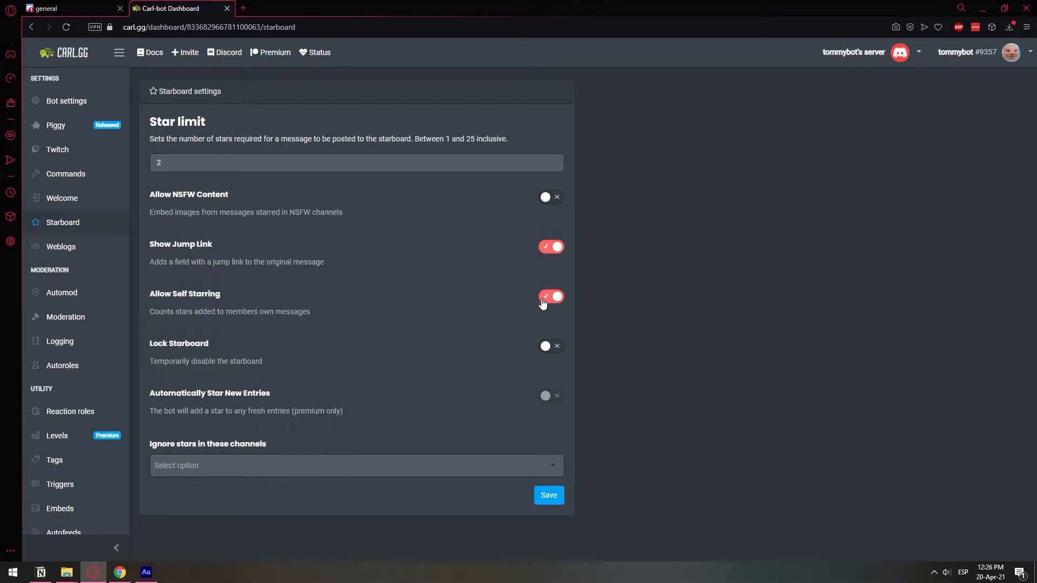
mouse_move(493, 300)
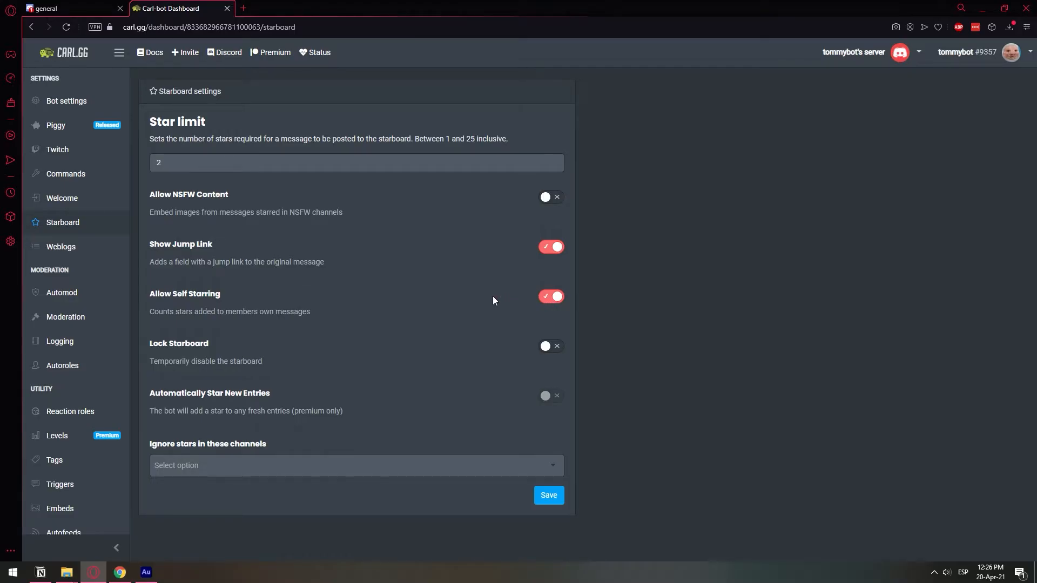
mouse_move(275, 321)
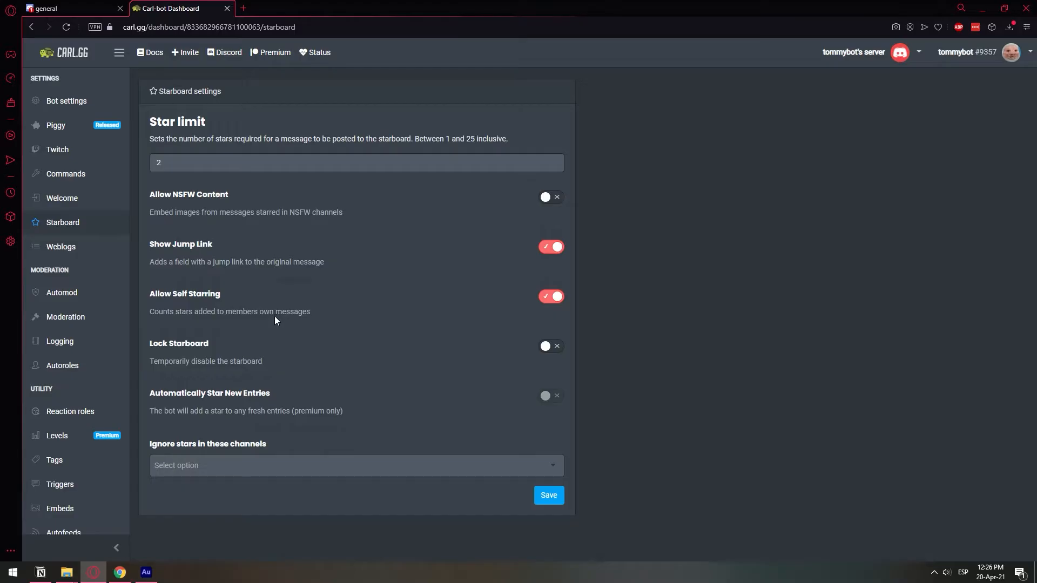
mouse_move(277, 336)
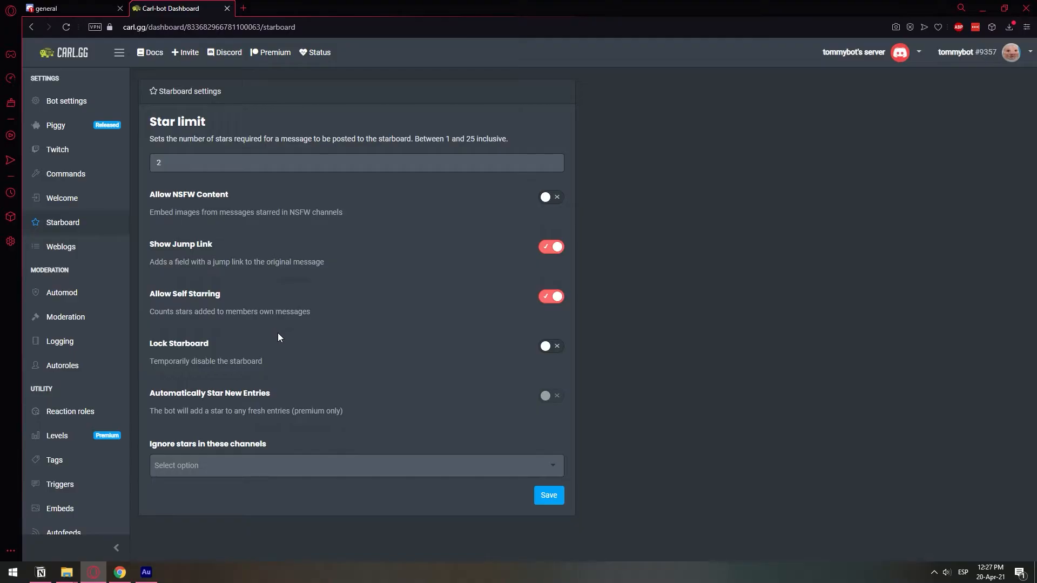
mouse_move(279, 342)
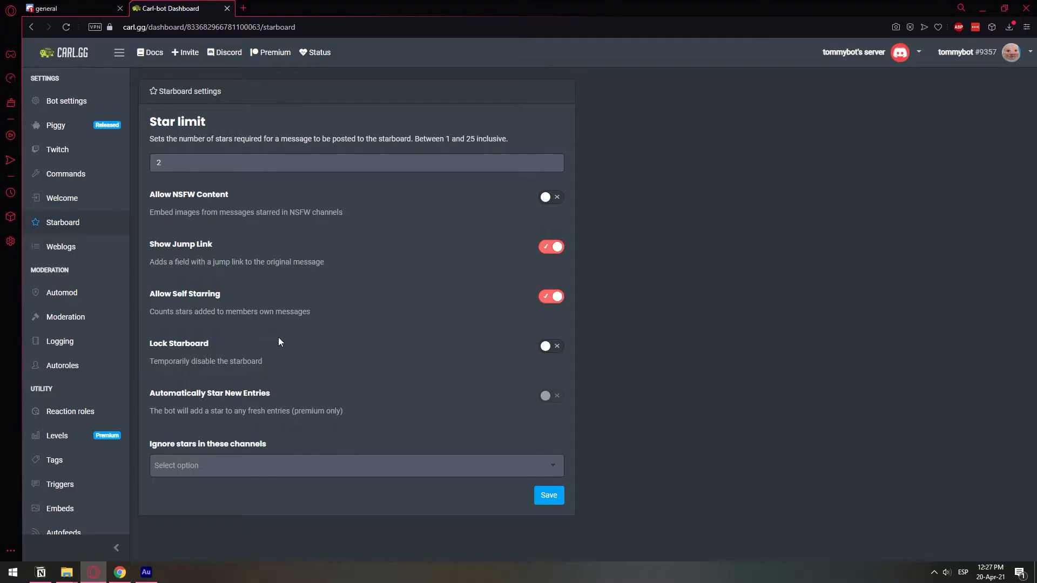
mouse_move(469, 359)
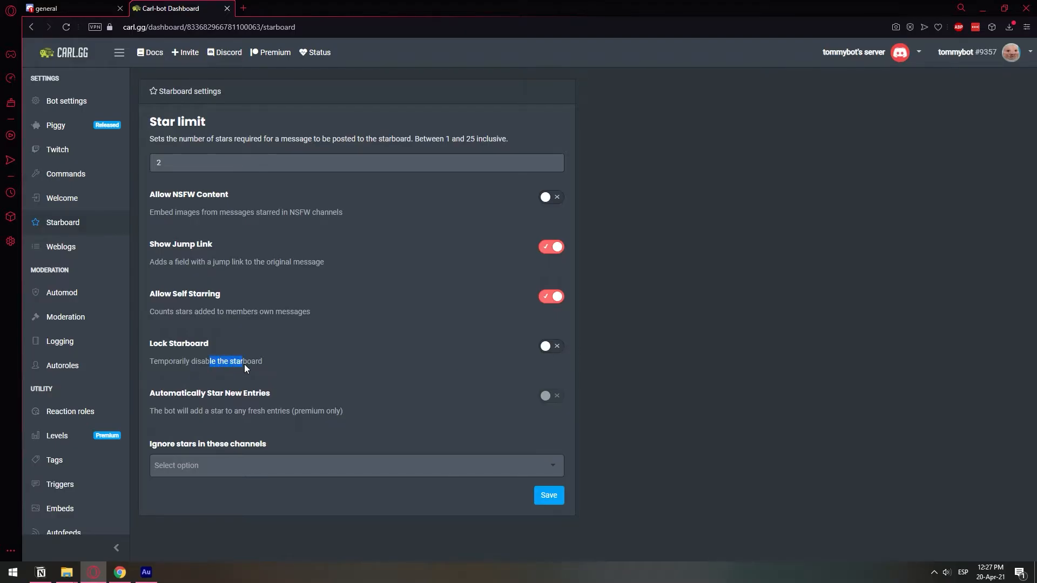
right_click(225, 362)
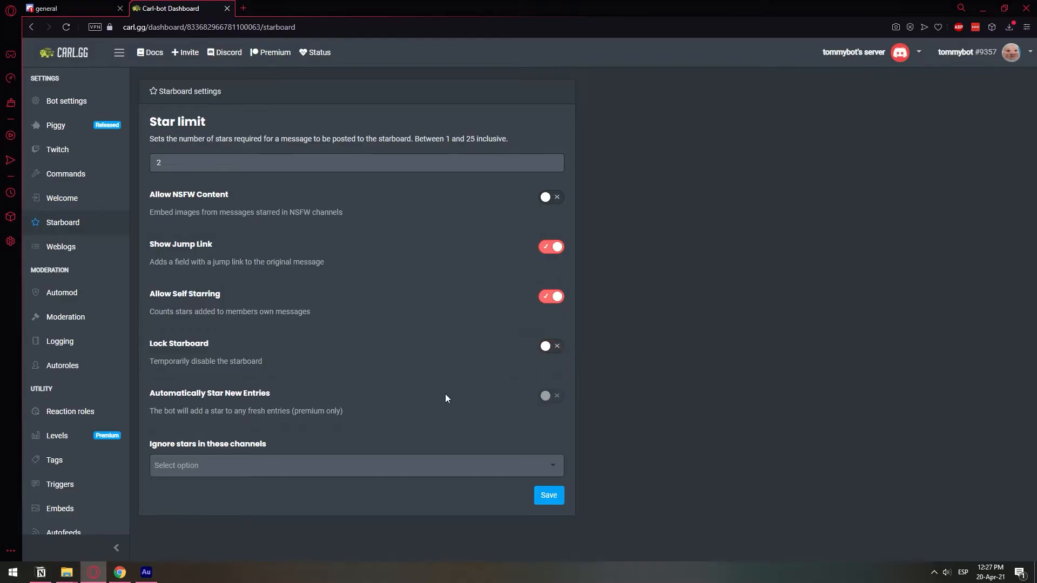
mouse_move(411, 415)
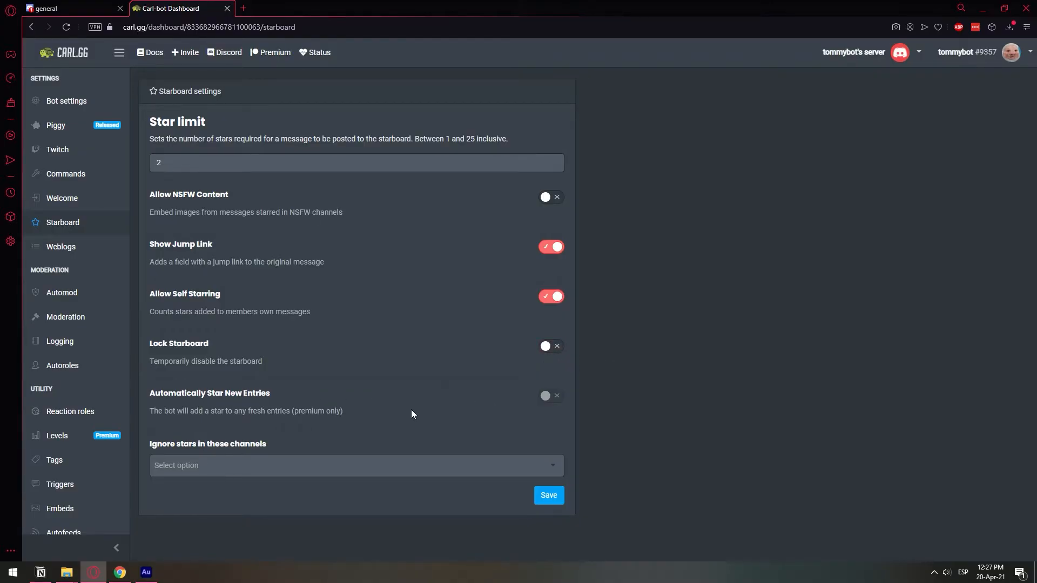
mouse_move(265, 480)
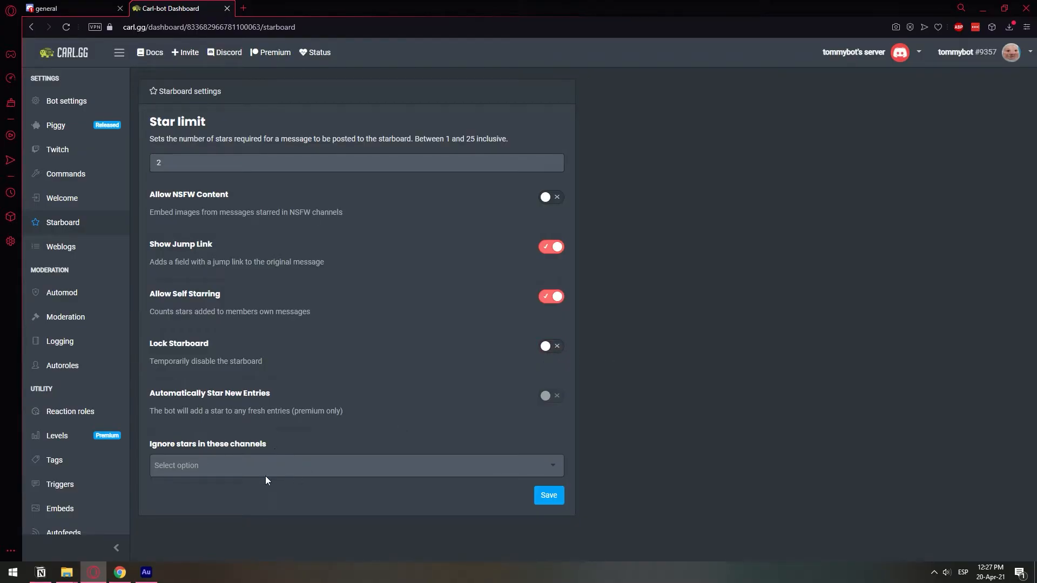
mouse_move(231, 476)
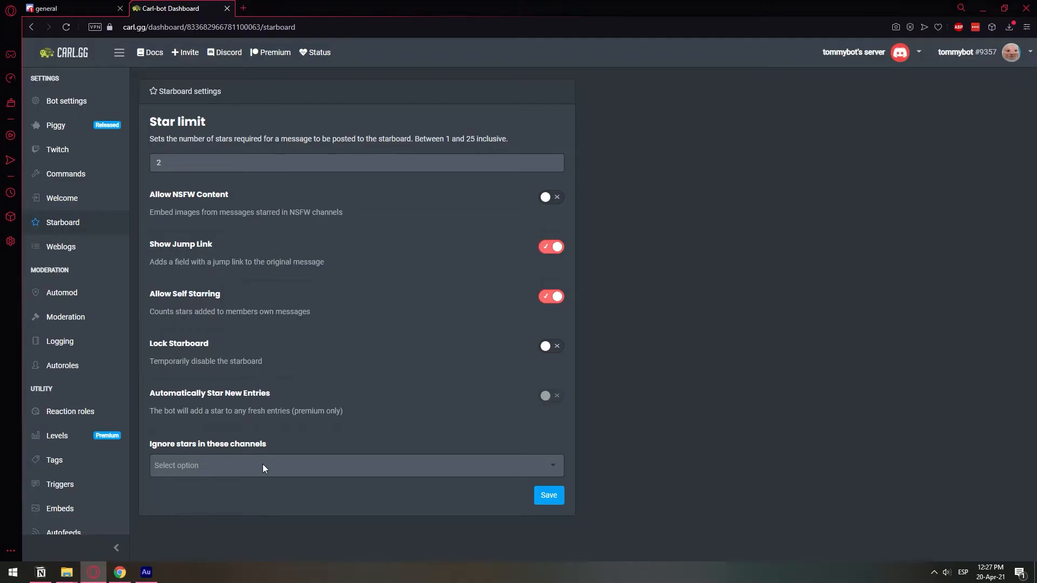
Step: Save the starboard settings with star limit 2 and return to Discord's general channel
double_click(169, 444)
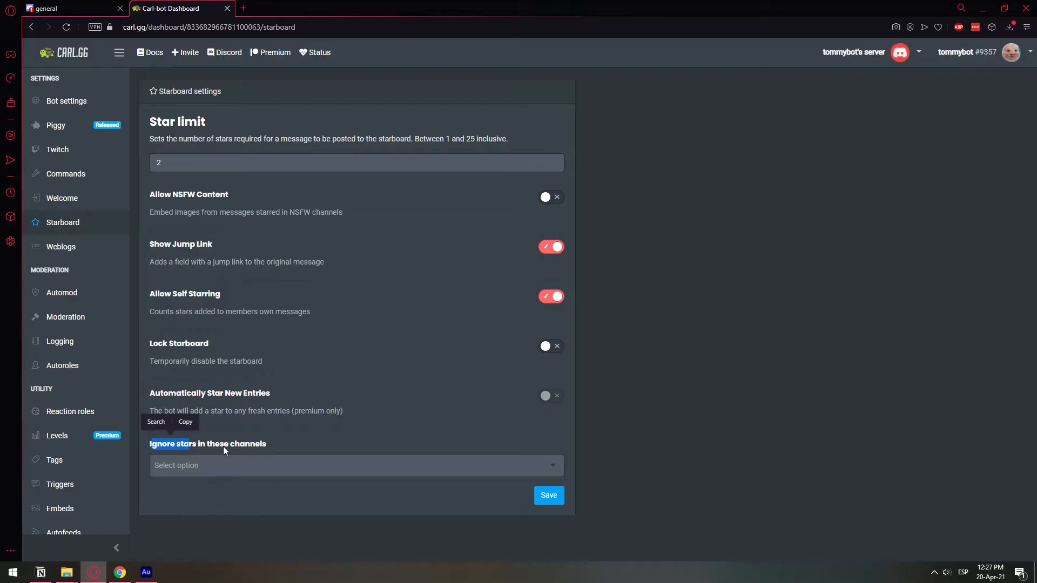
mouse_move(263, 468)
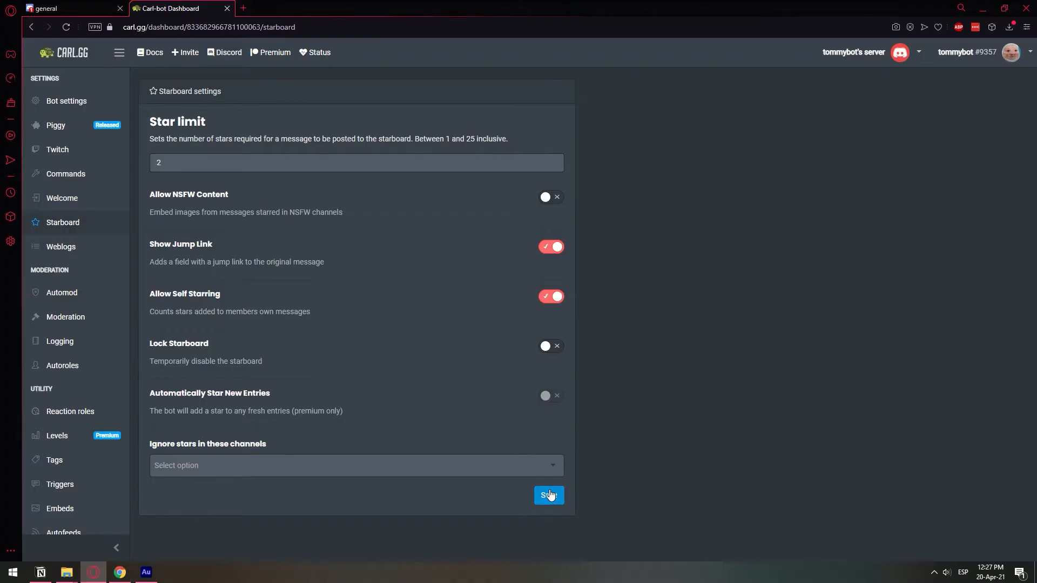
left_click(547, 495)
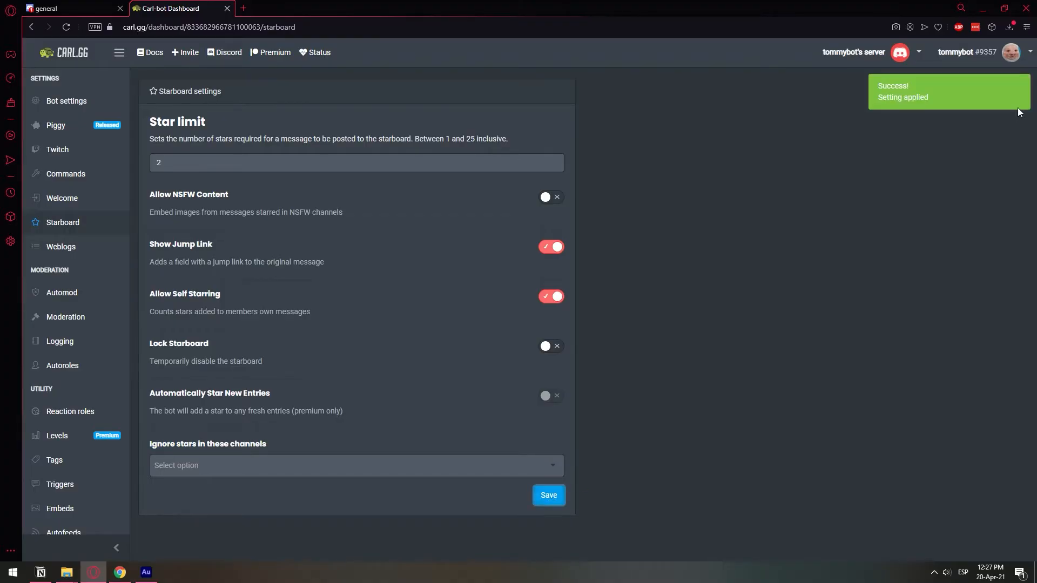
mouse_move(182, 383)
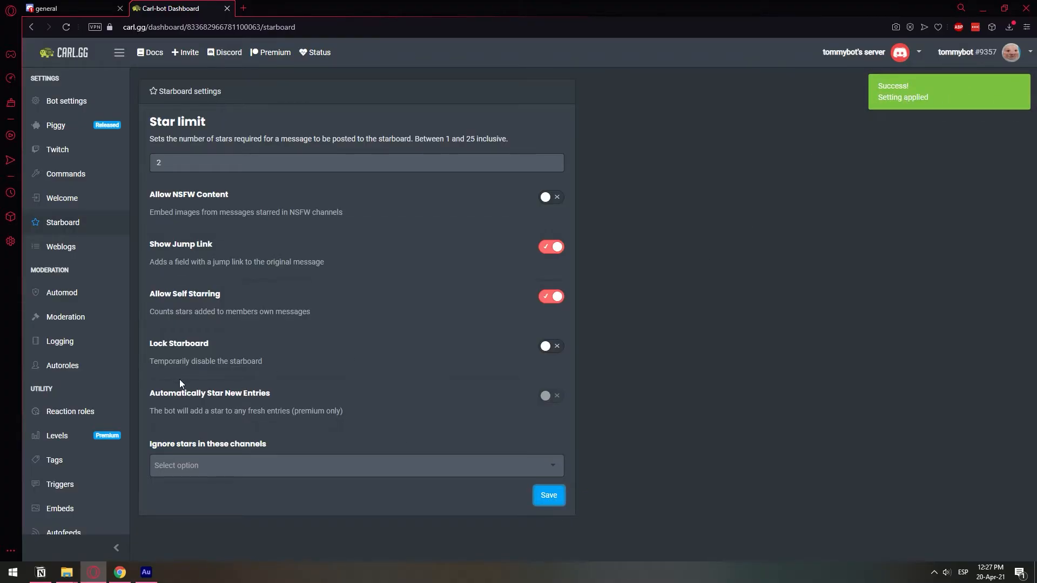
left_click(65, 8)
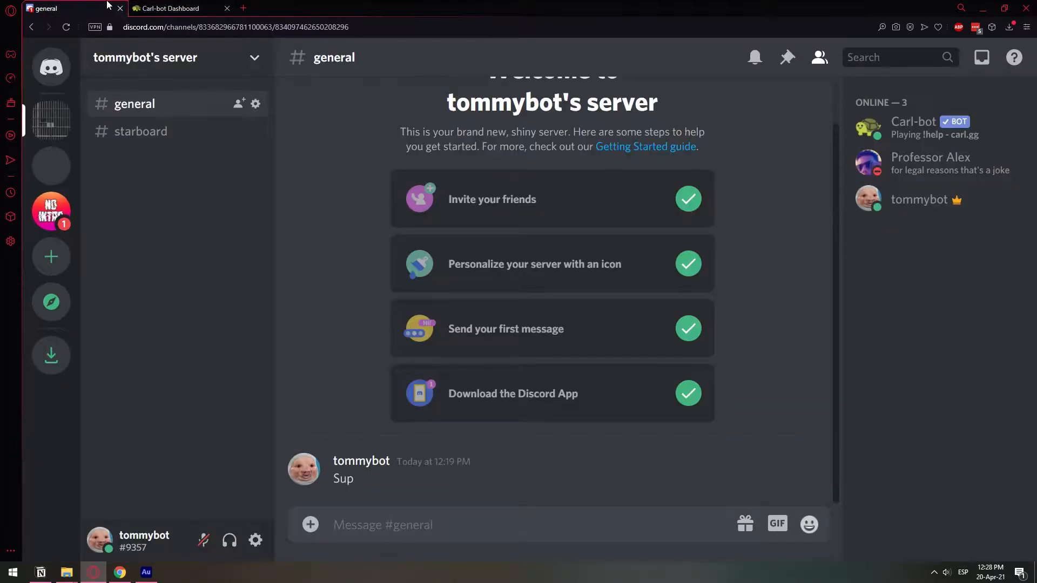
mouse_move(333, 363)
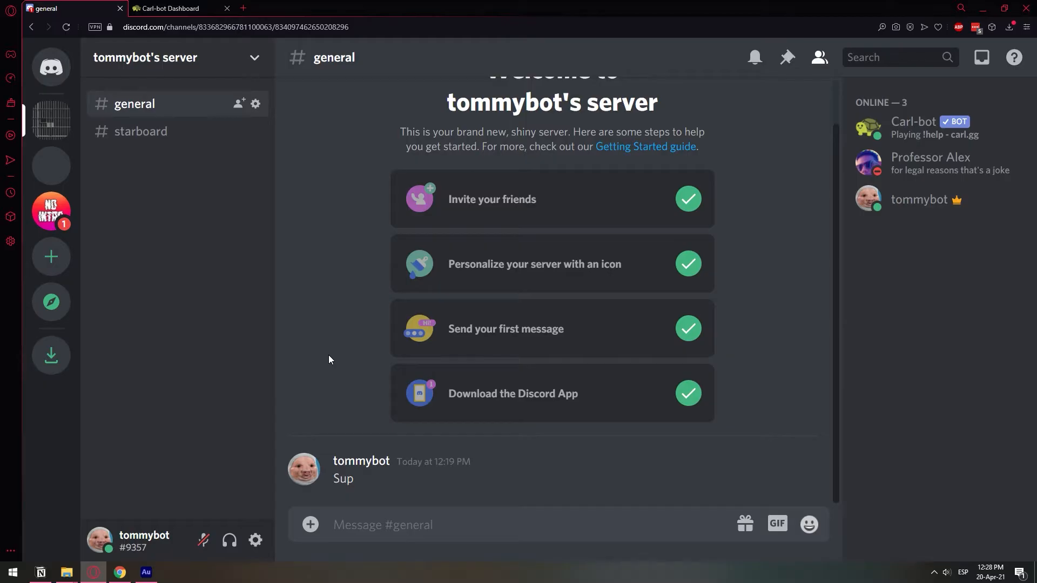
mouse_move(134, 109)
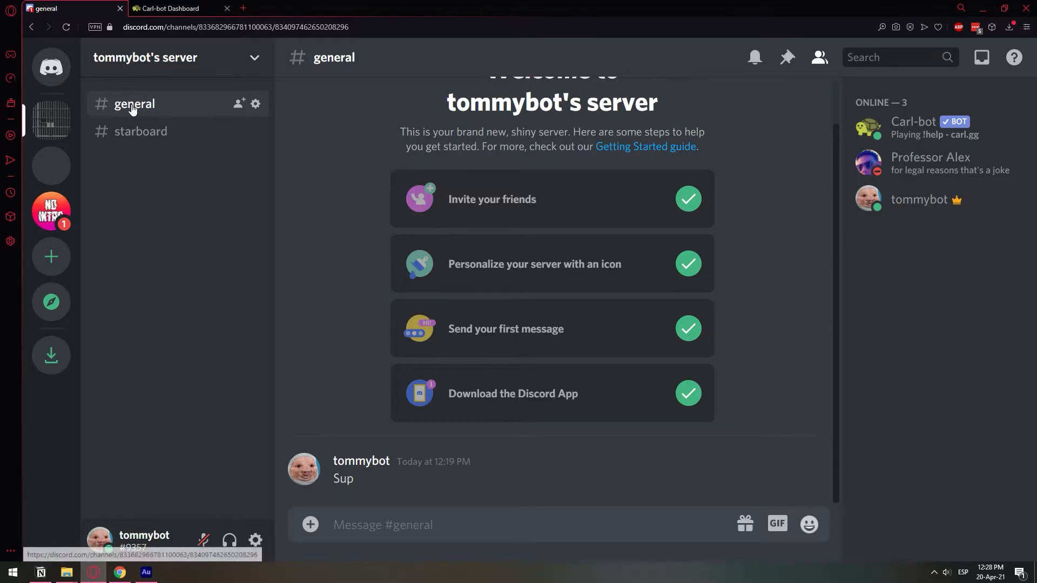
mouse_move(141, 130)
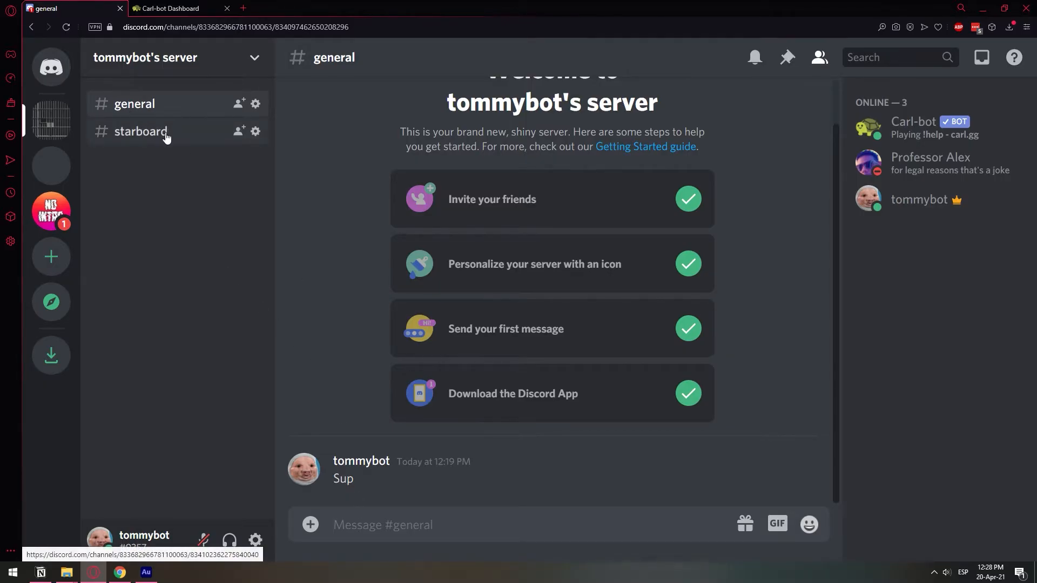
Step: Open the empty #starboard channel on tommybot's server
left_click(141, 131)
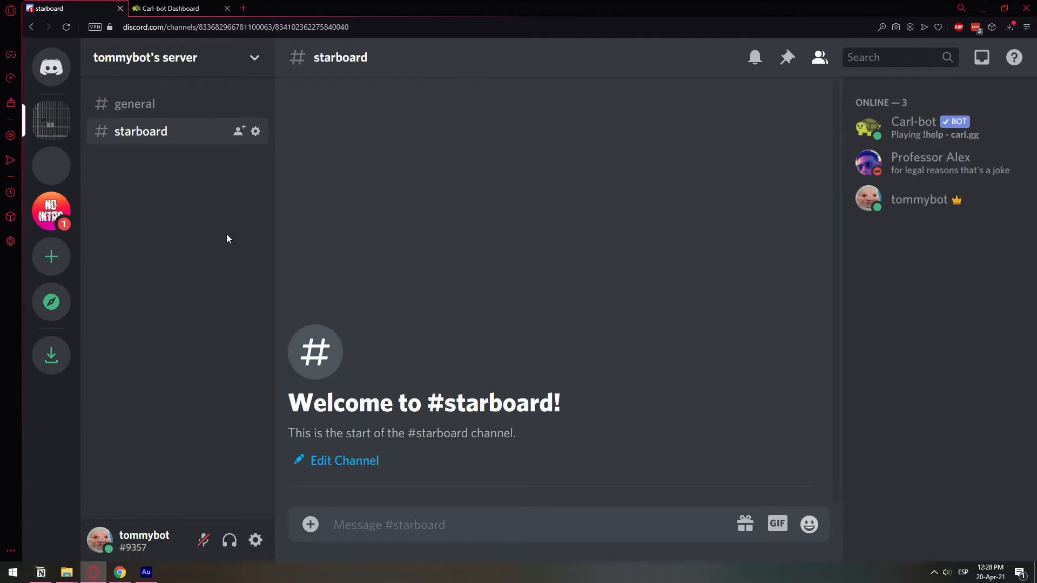
Step: Return to #general and upload the bird-and-snake meme PNG with no comment
left_click(135, 104)
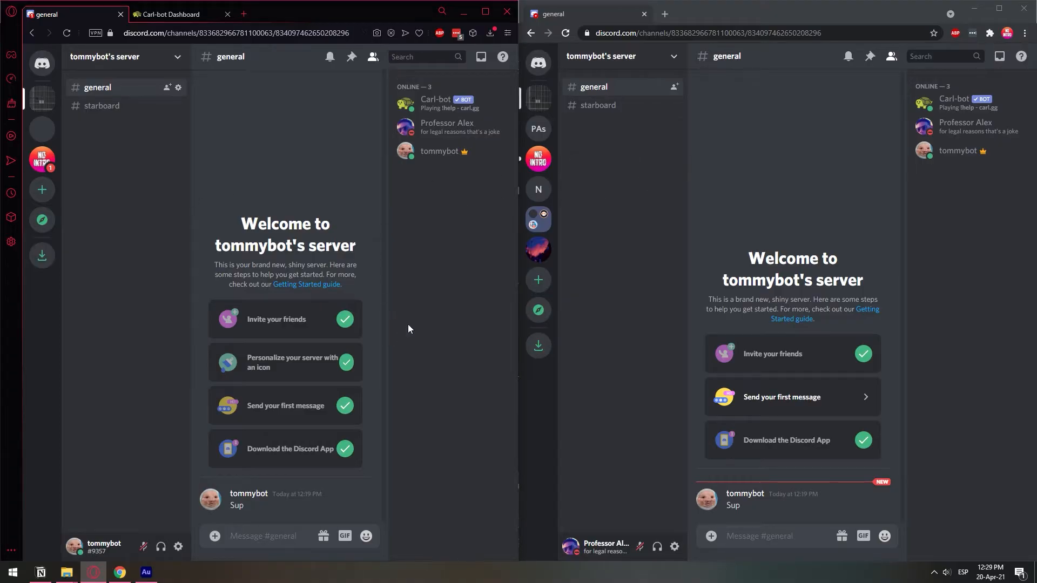
mouse_move(765, 527)
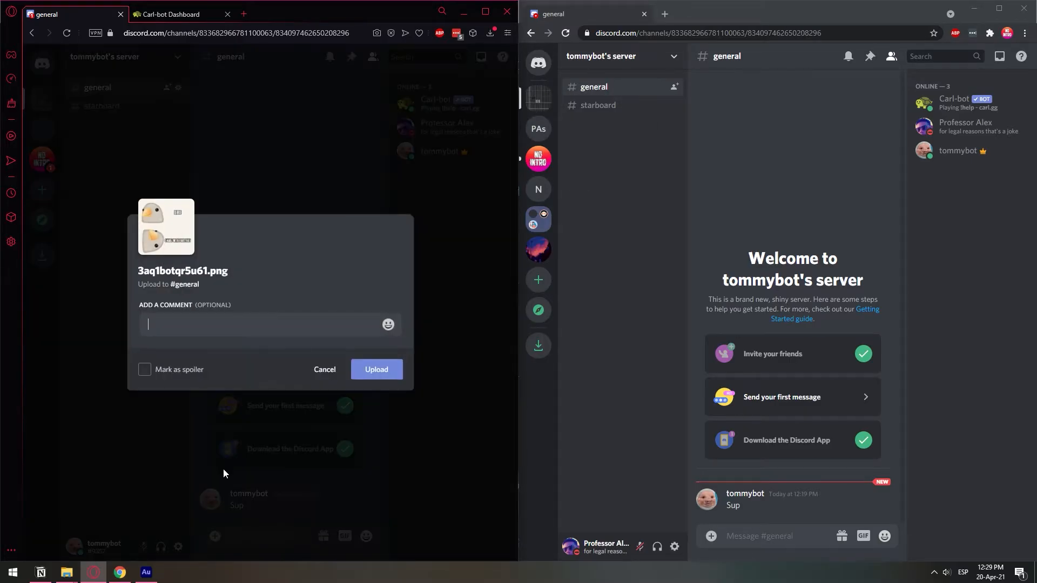
mouse_move(419, 332)
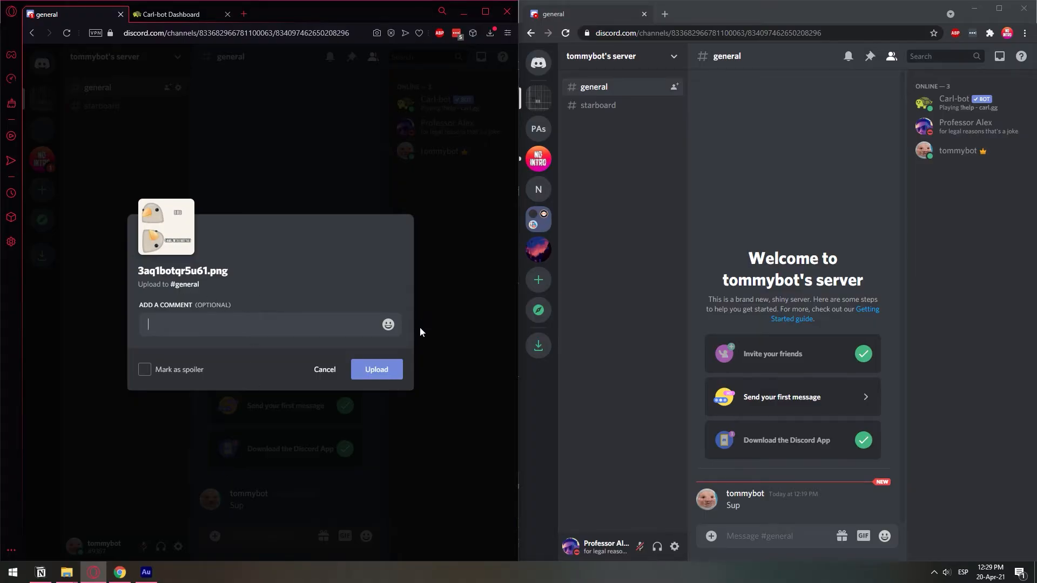
left_click(376, 369)
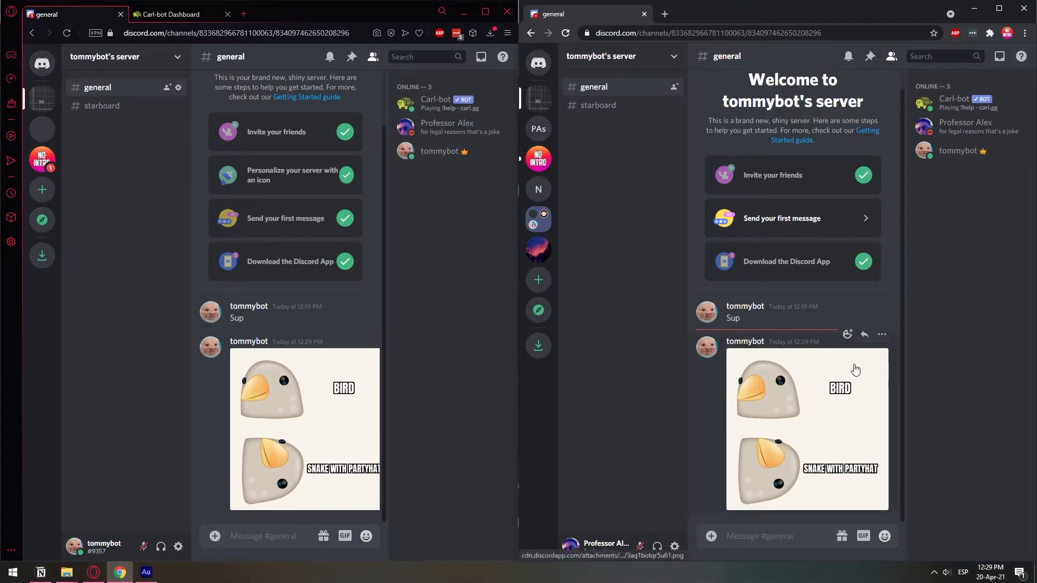
Step: From the right window, react to the meme with the ⭐ emoji found by searching 'star'
left_click(848, 334)
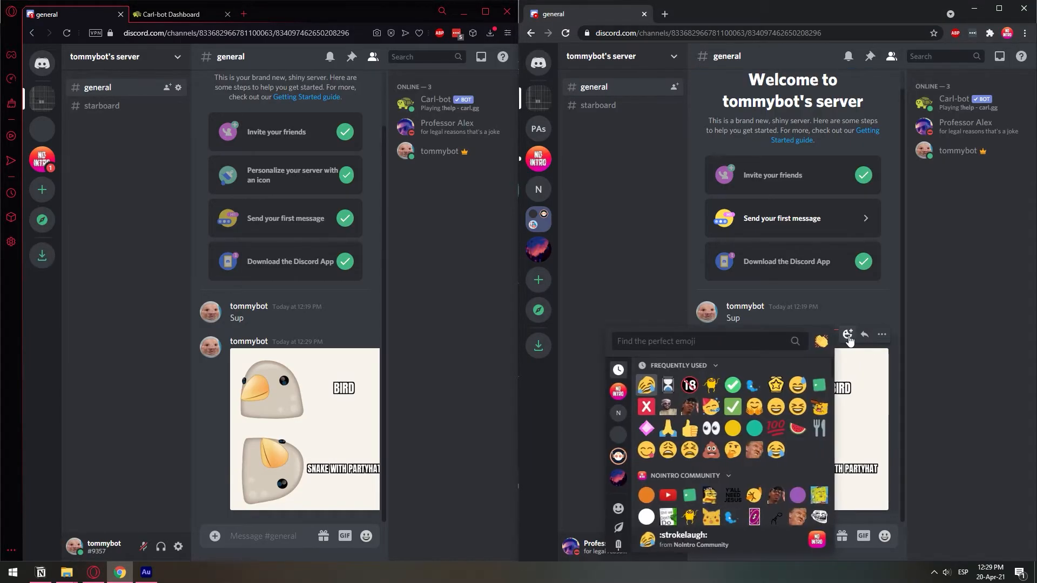
type("sta")
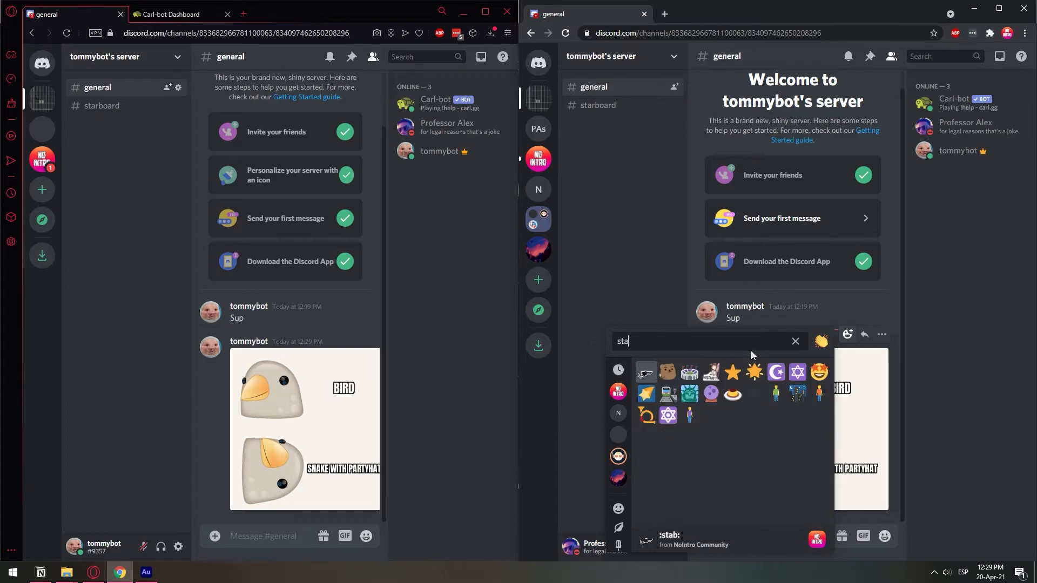
type("r")
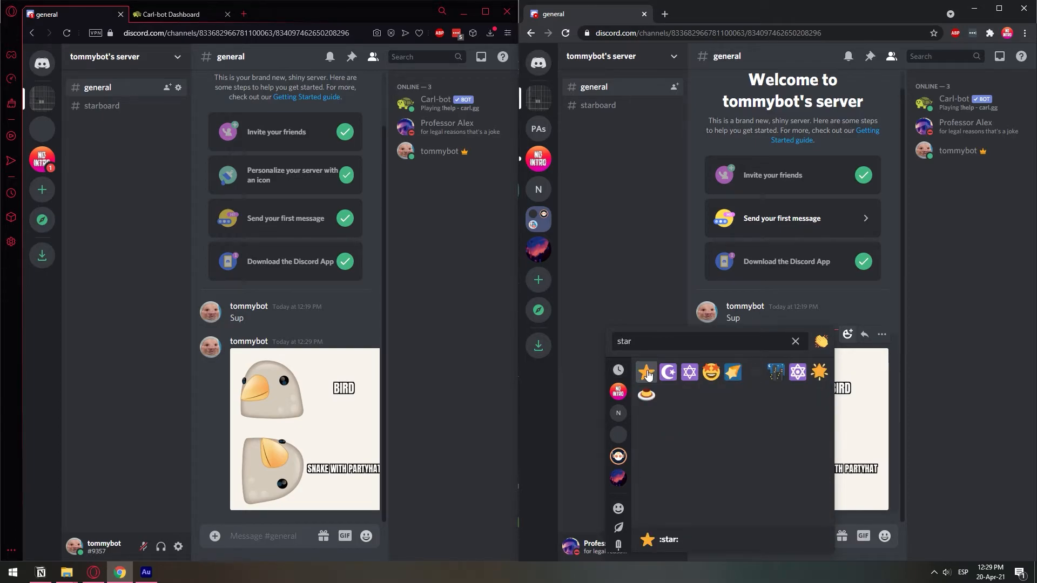
left_click(646, 371)
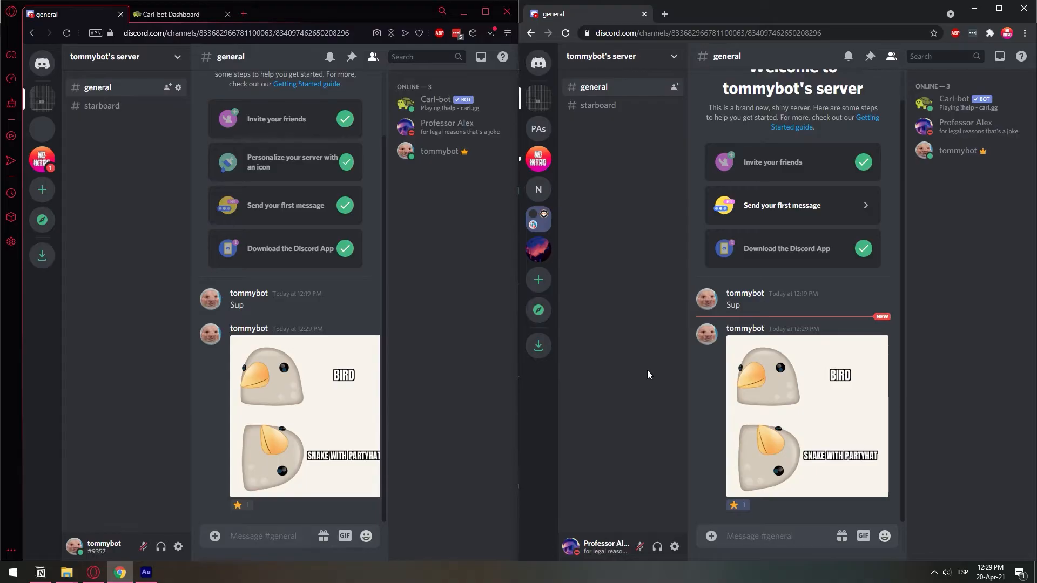
mouse_move(545, 392)
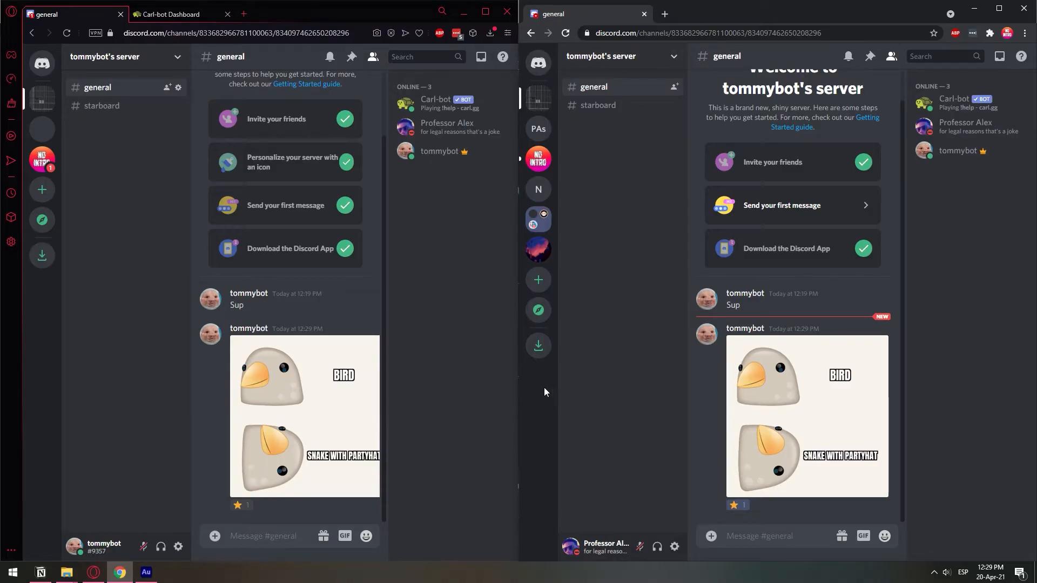
mouse_move(203, 513)
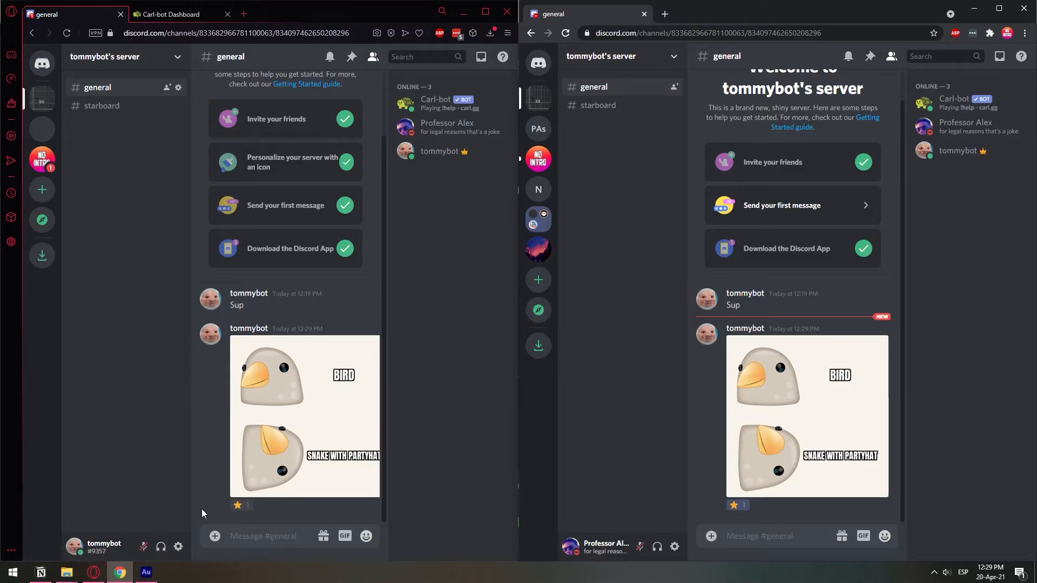
Step: Check that #starboard is still empty and glance at the Carl-bot starboard settings
left_click(102, 106)
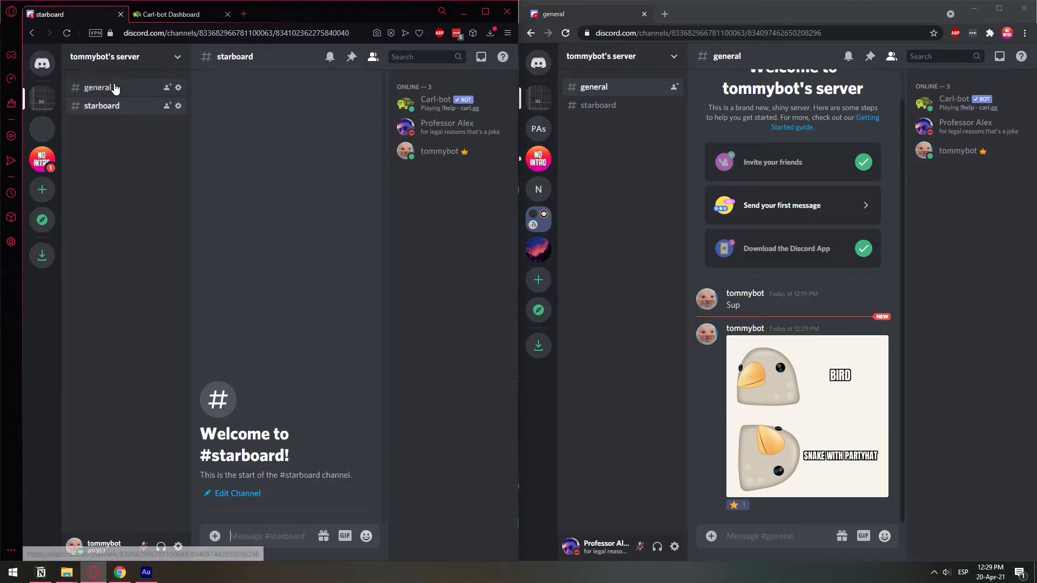
left_click(97, 87)
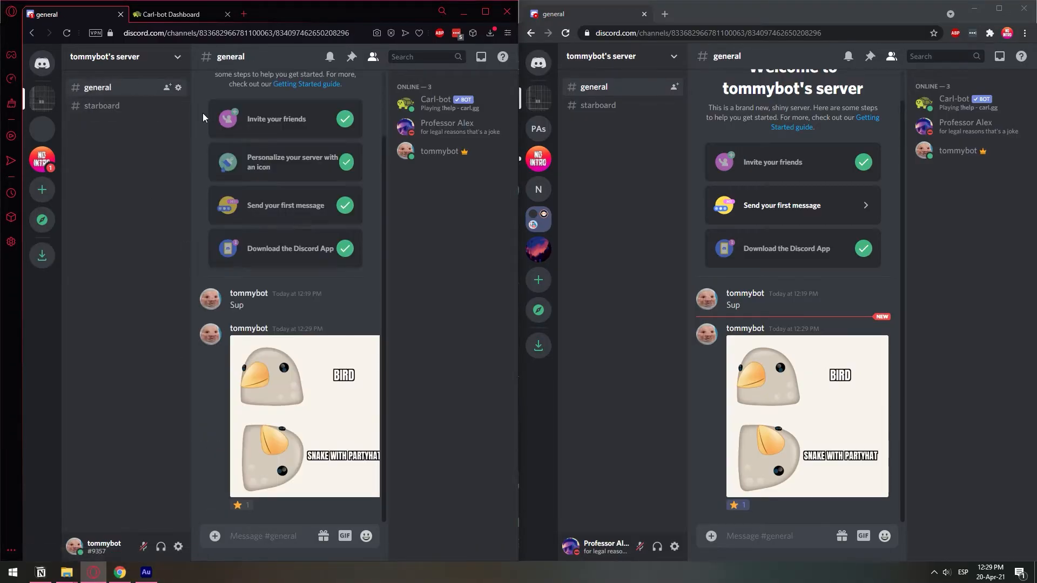
left_click(175, 14)
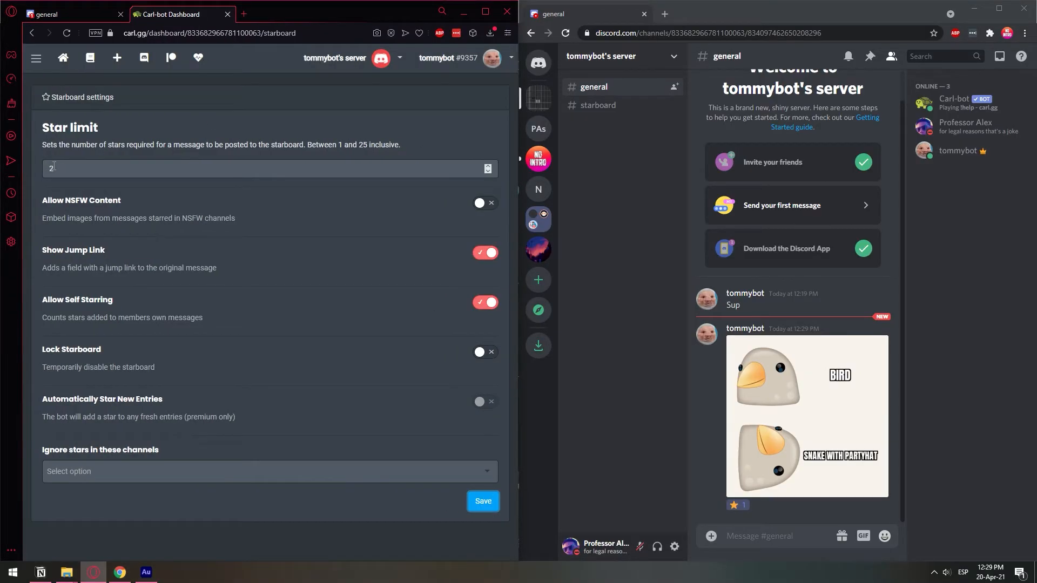
left_click(59, 14)
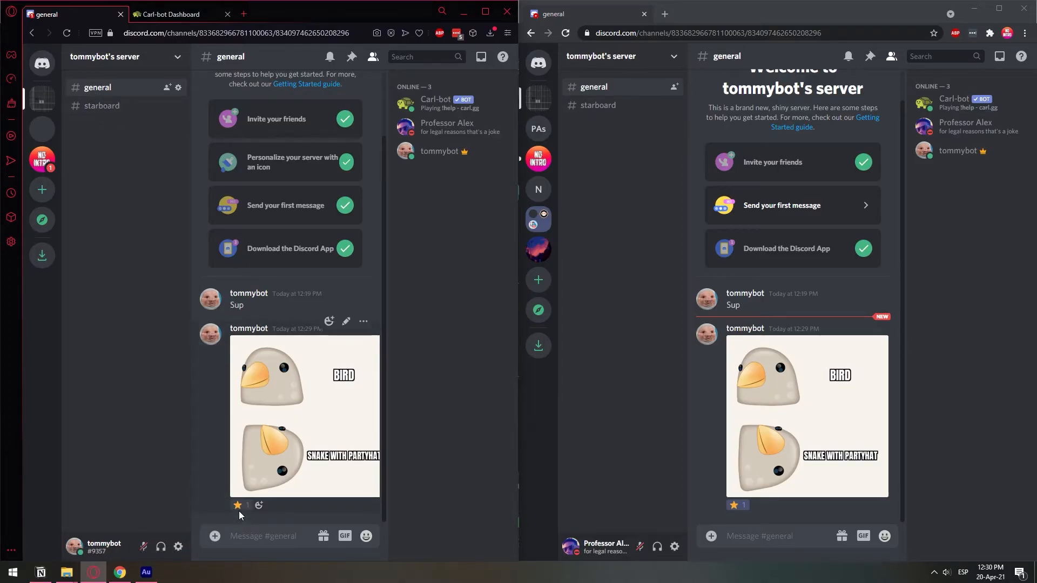
Step: Add a second ⭐ to the meme and view Carl-bot's repost in #starboard
left_click(238, 505)
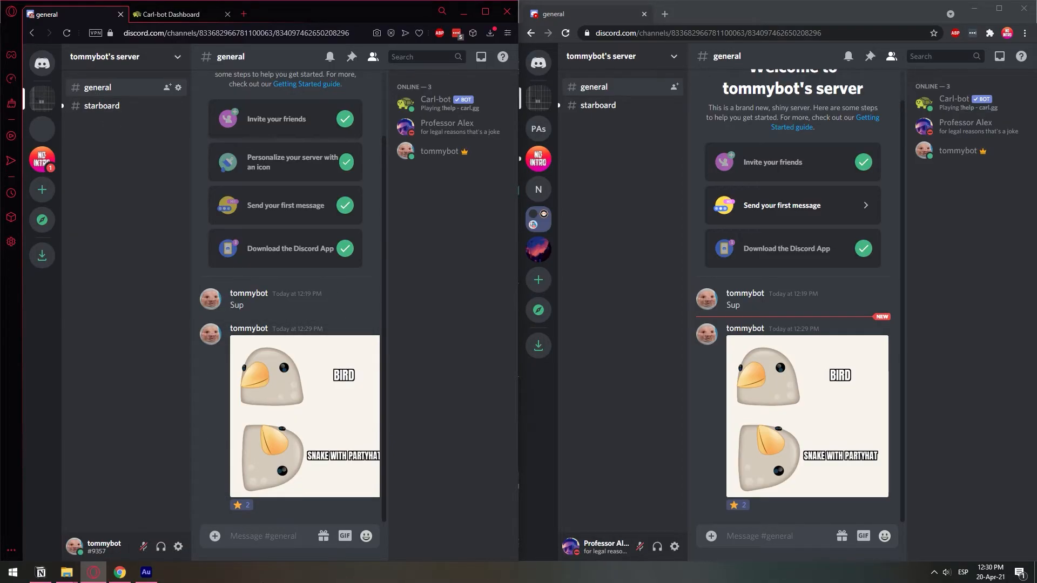
mouse_move(238, 506)
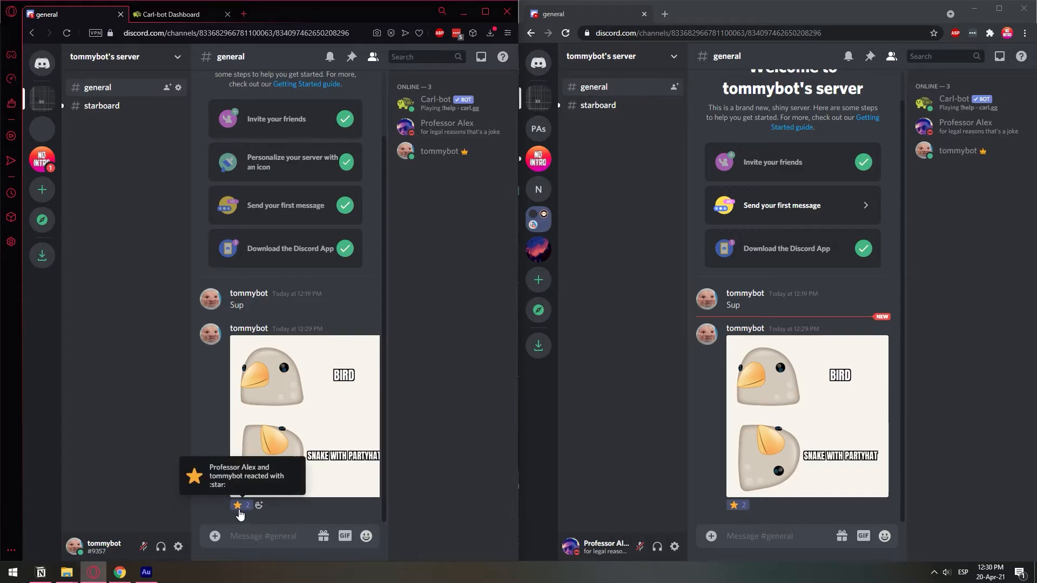
left_click(174, 14)
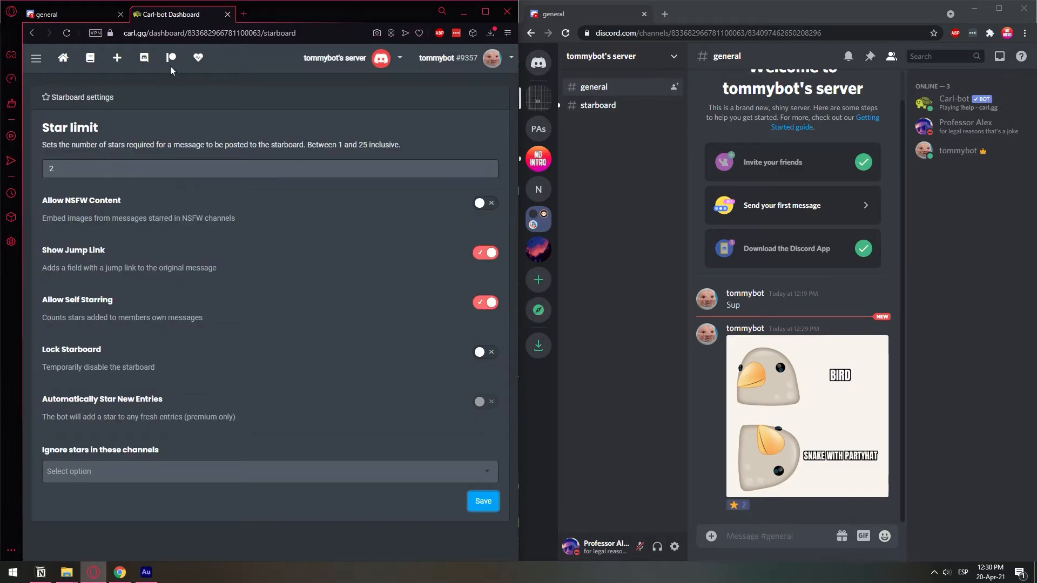
left_click(66, 14)
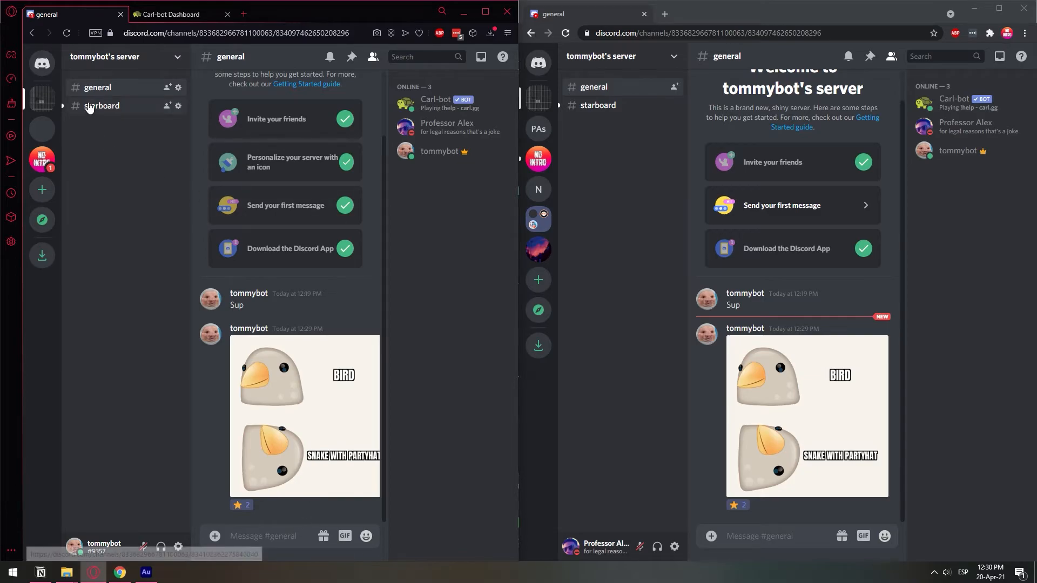
mouse_move(101, 105)
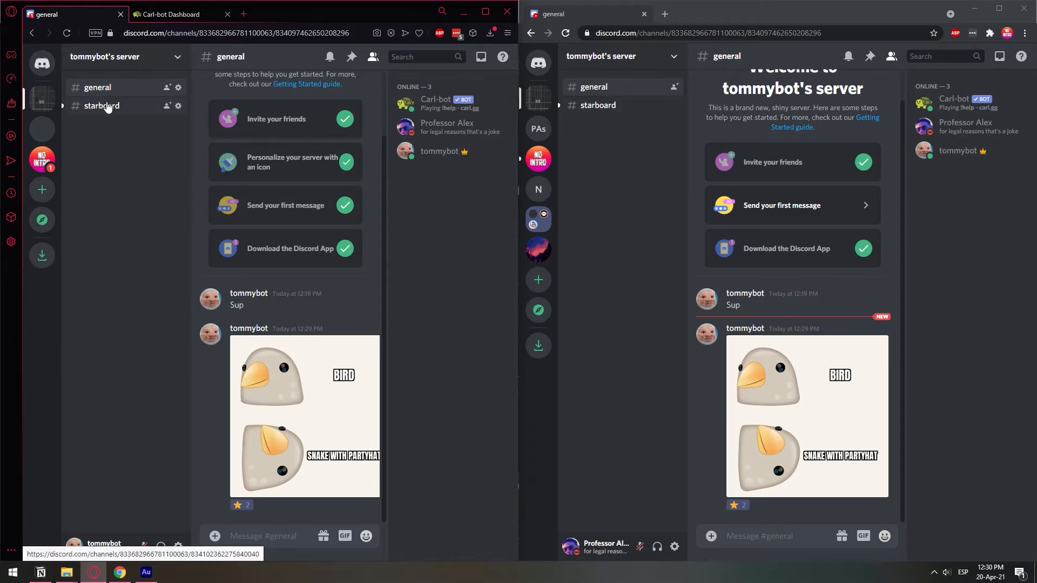
left_click(101, 105)
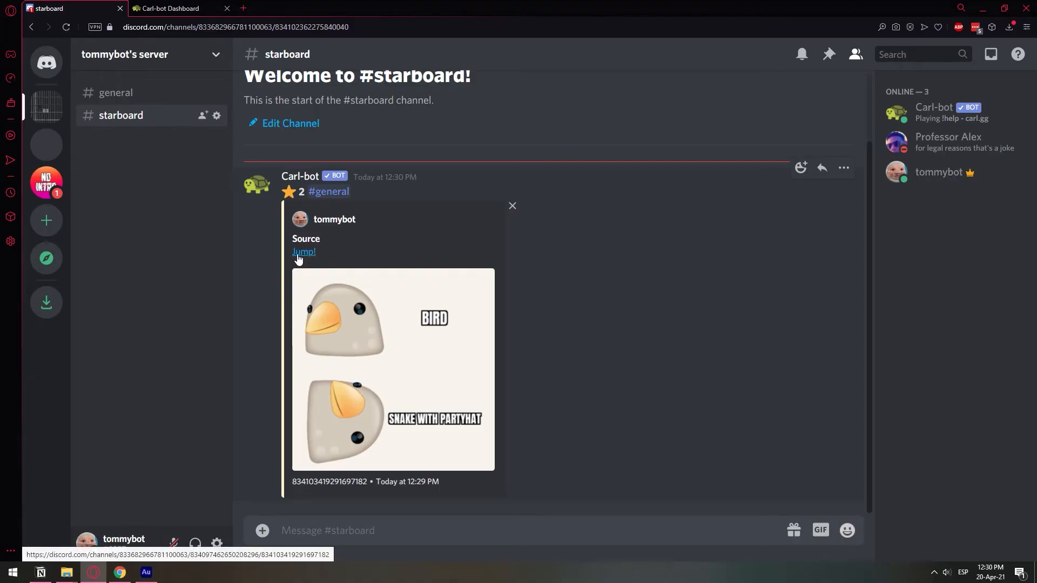
mouse_move(304, 252)
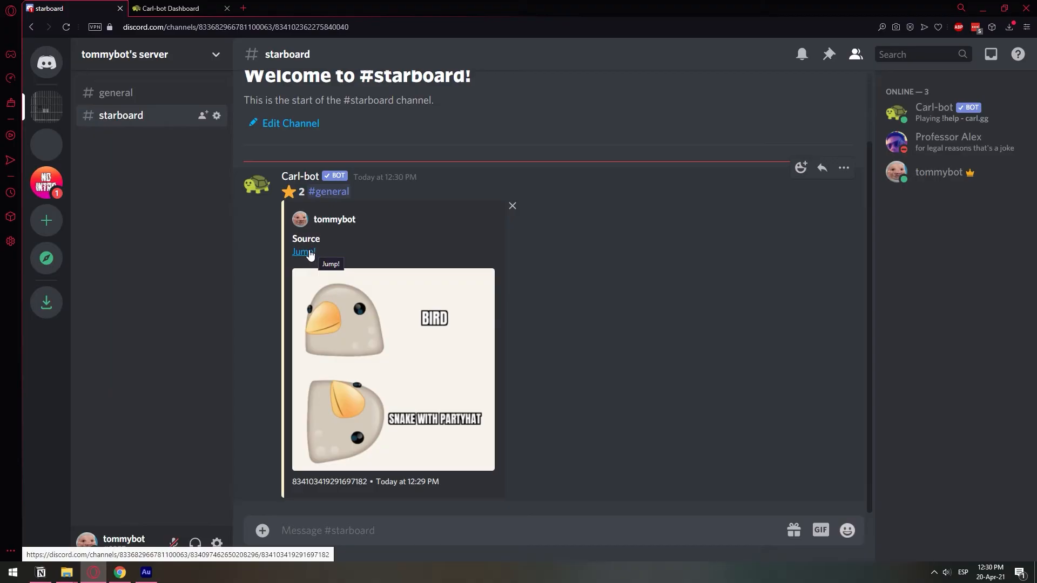
mouse_move(303, 253)
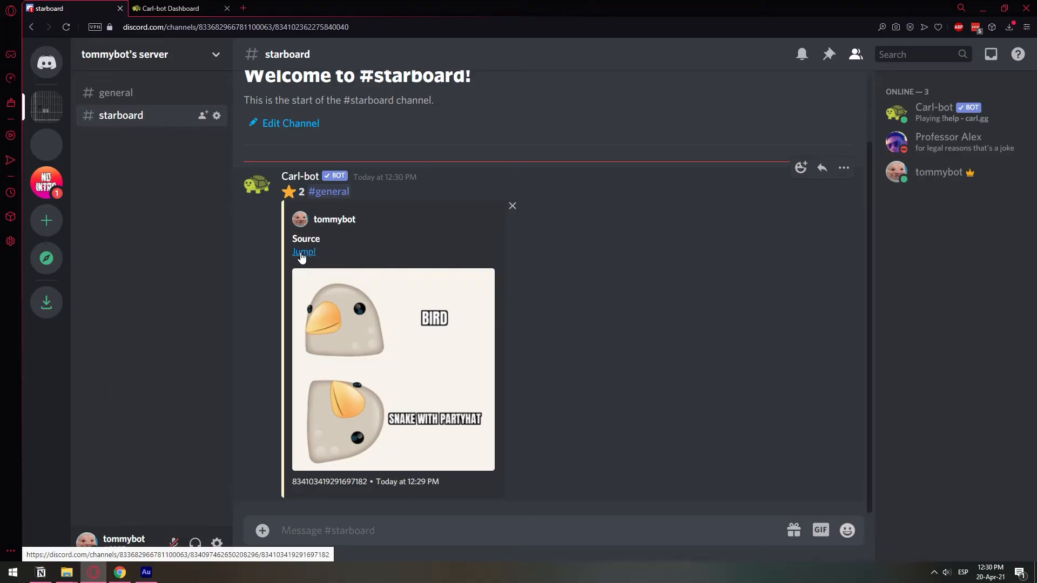
Step: Follow the 'Jump!' link in Carl-bot's embed back to the original meme in #general
left_click(303, 253)
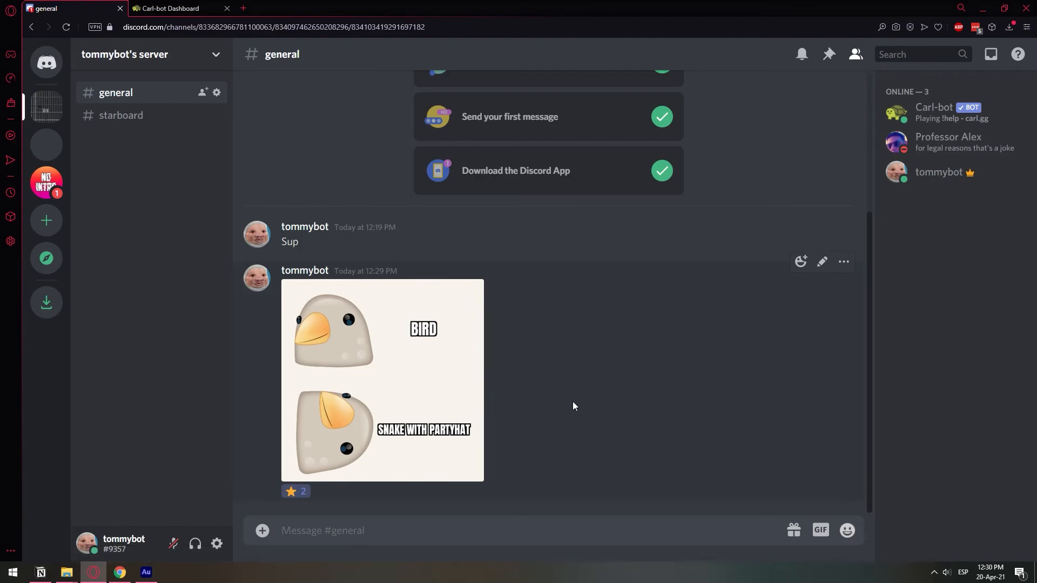
left_click(121, 114)
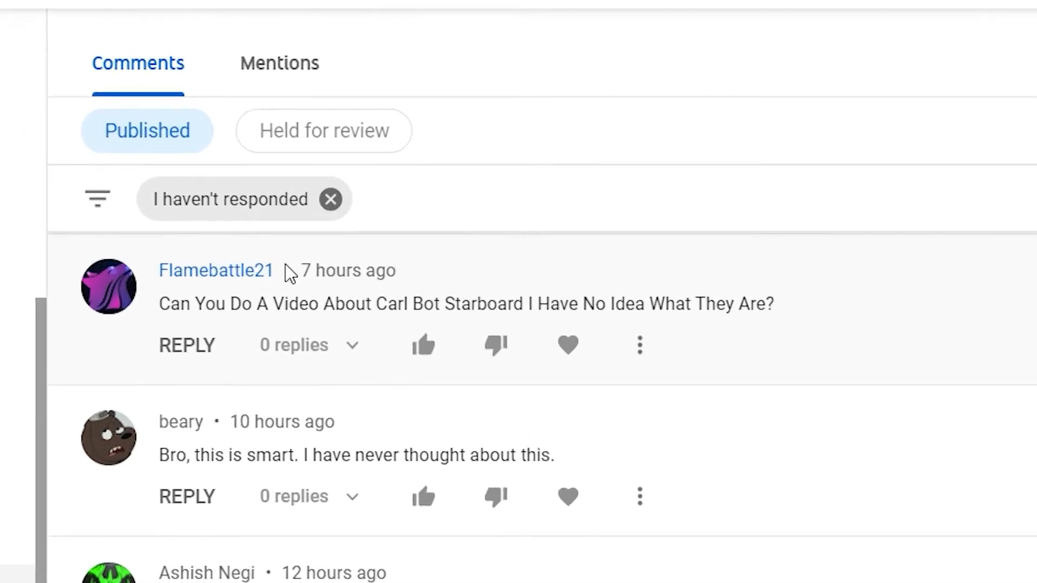
mouse_move(422, 345)
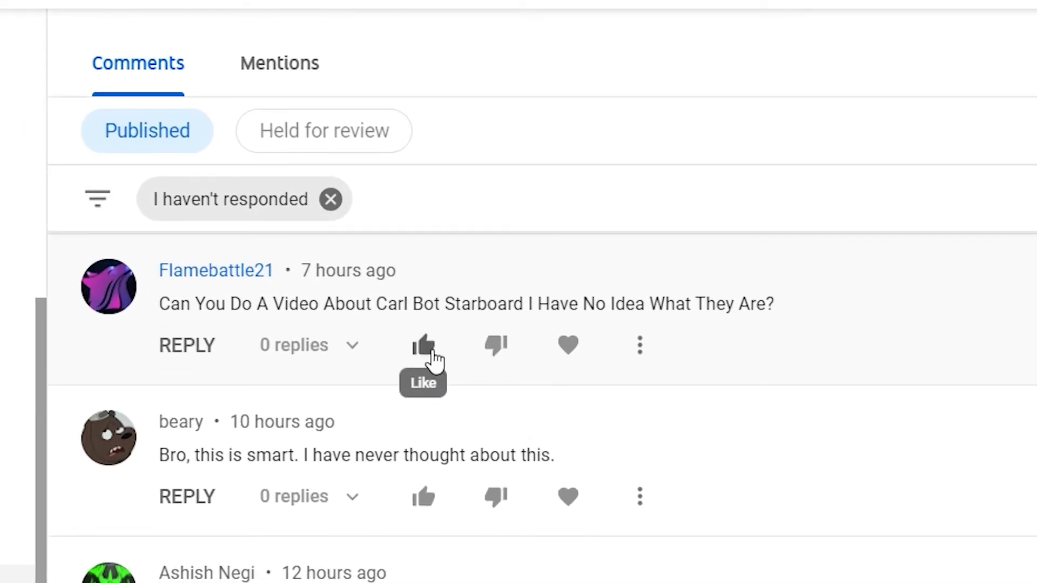